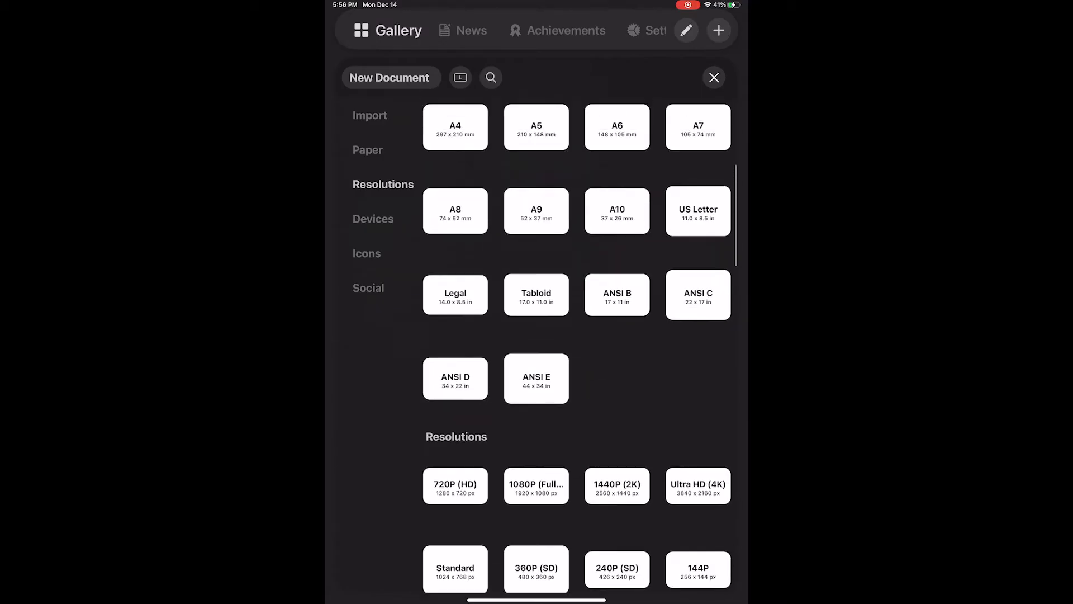
Step: Create a new document using the Social > Instagram Story preset size
{"action": "left_click", "coordinate": [368, 287]}
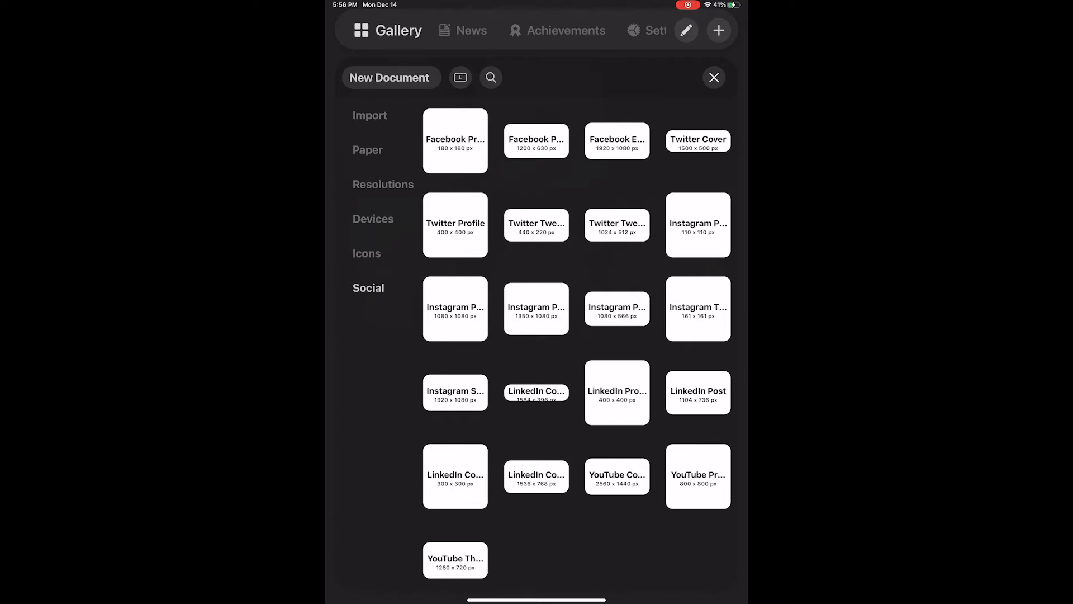
{"action": "scroll", "scroll_direction": "down", "scroll_amount": 3}
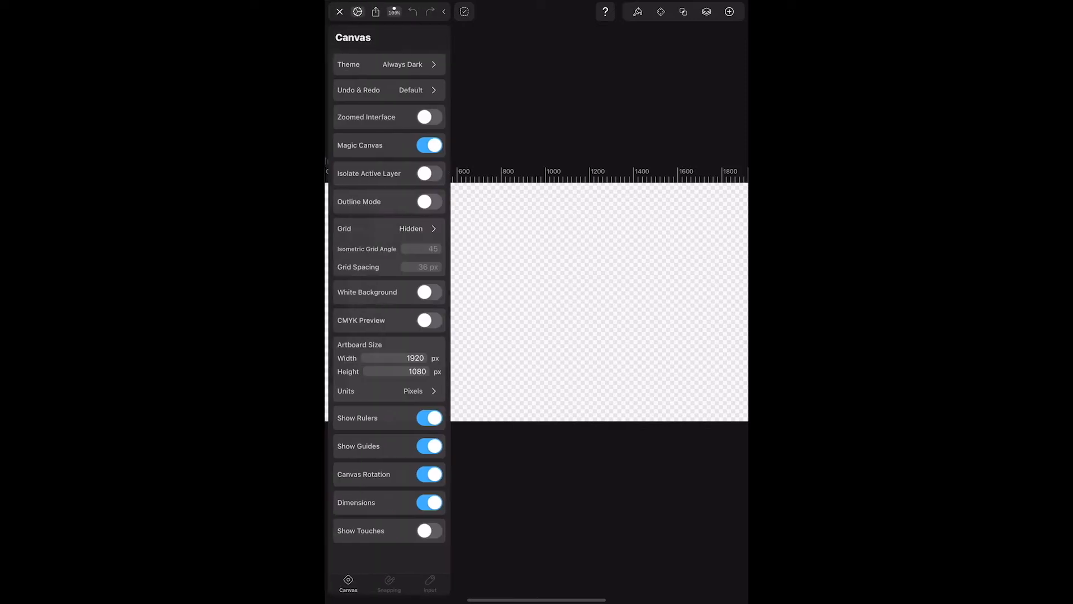
{"action": "left_click", "coordinate": [415, 357]}
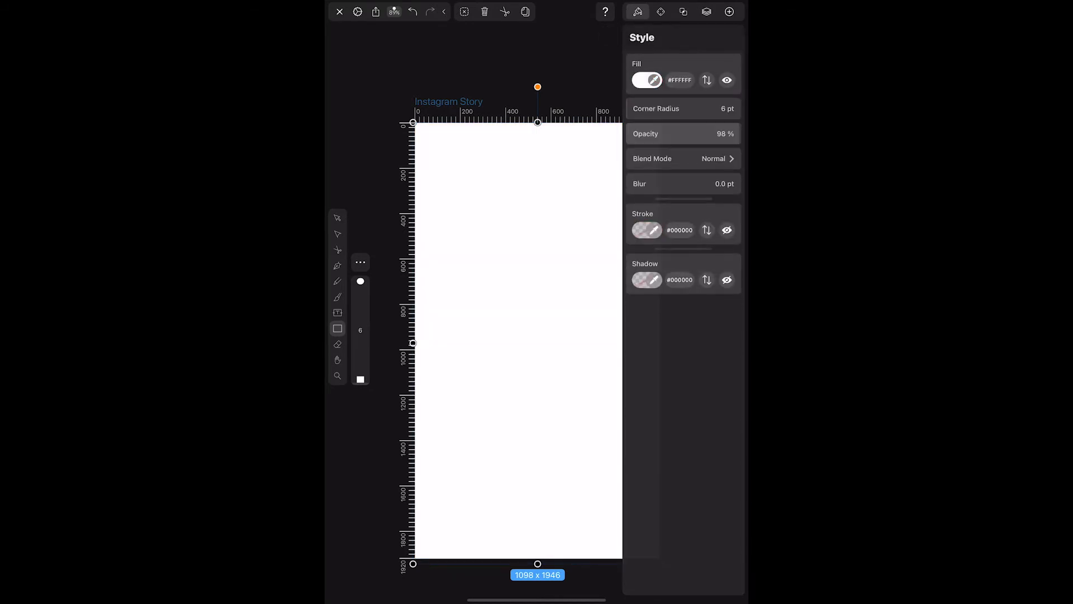
Step: Sketch a freehand horizontal line across the artboard near the top as the nav bar divider
{"action": "left_click", "coordinate": [706, 11]}
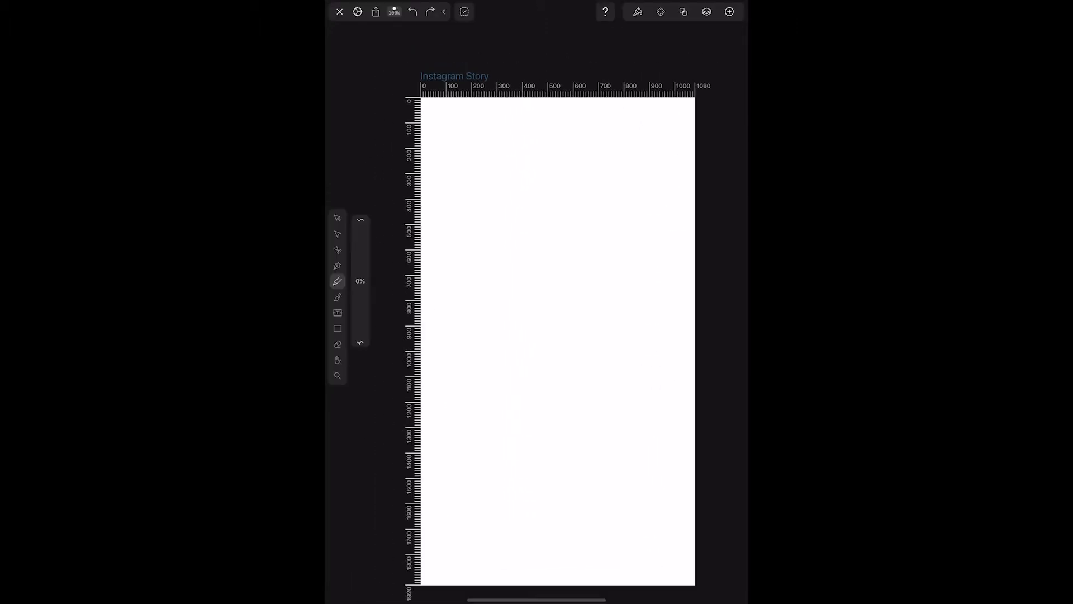
{"action": "left_click_drag", "start_coordinate": [422, 144], "coordinate": [706, 145]}
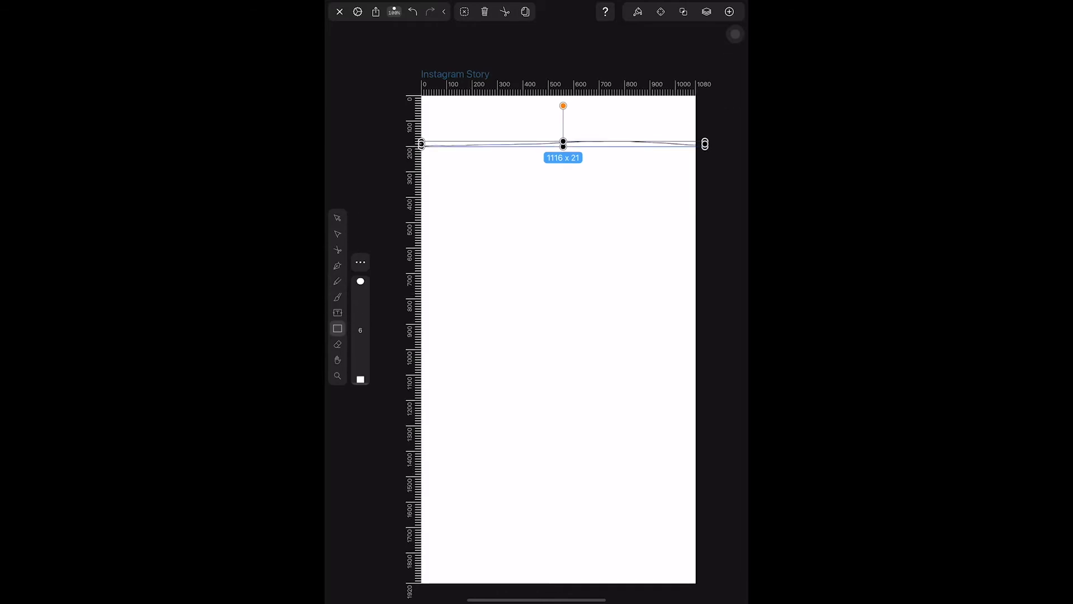
{"action": "left_click", "coordinate": [337, 297]}
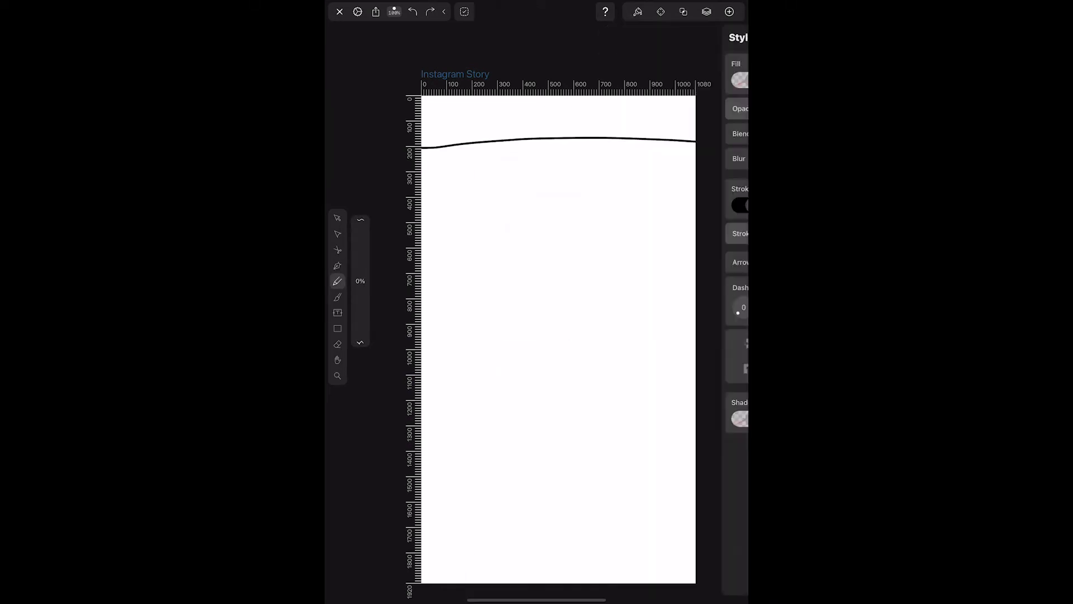
Step: Sketch hamburger menu lines, a crossed logo box, a headline box and a footer bar
{"action": "left_click_drag", "start_coordinate": [431, 110], "coordinate": [483, 136]}
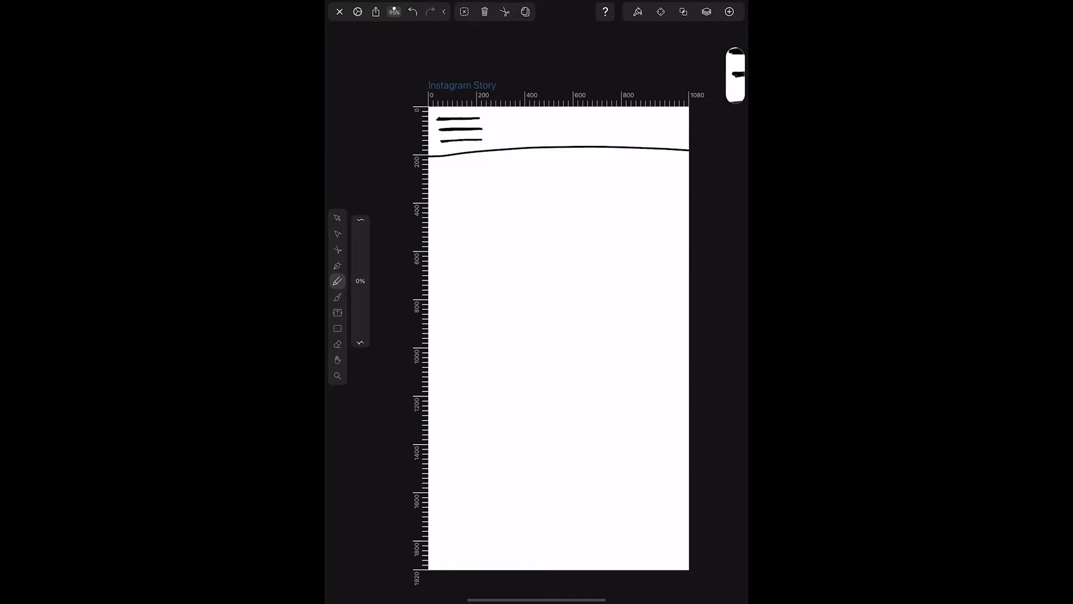
{"action": "left_click_drag", "start_coordinate": [512, 118], "coordinate": [641, 142]}
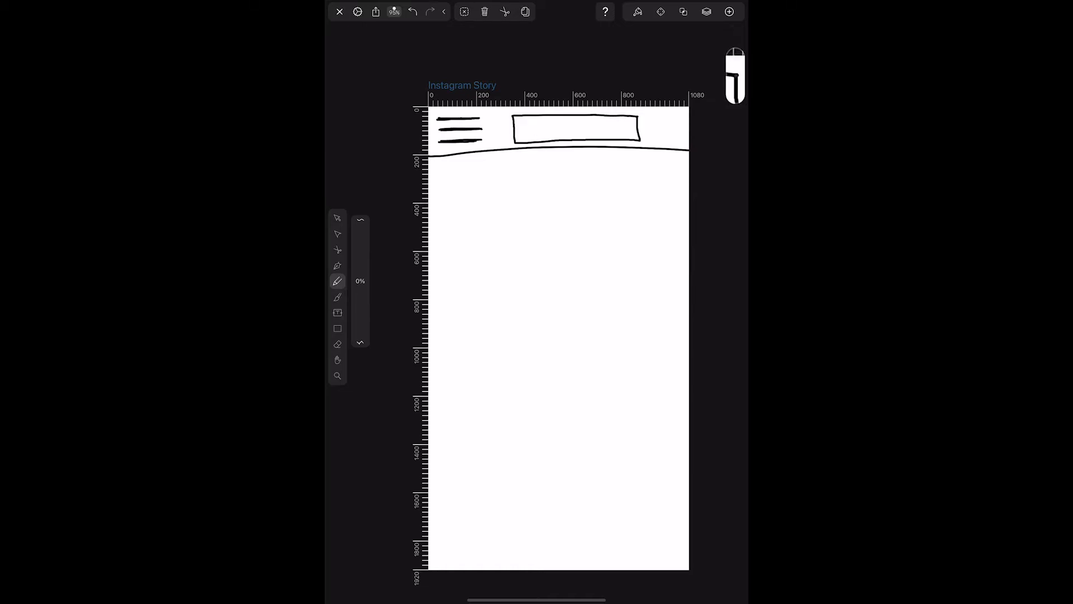
{"action": "left_click_drag", "start_coordinate": [518, 117], "coordinate": [633, 141]}
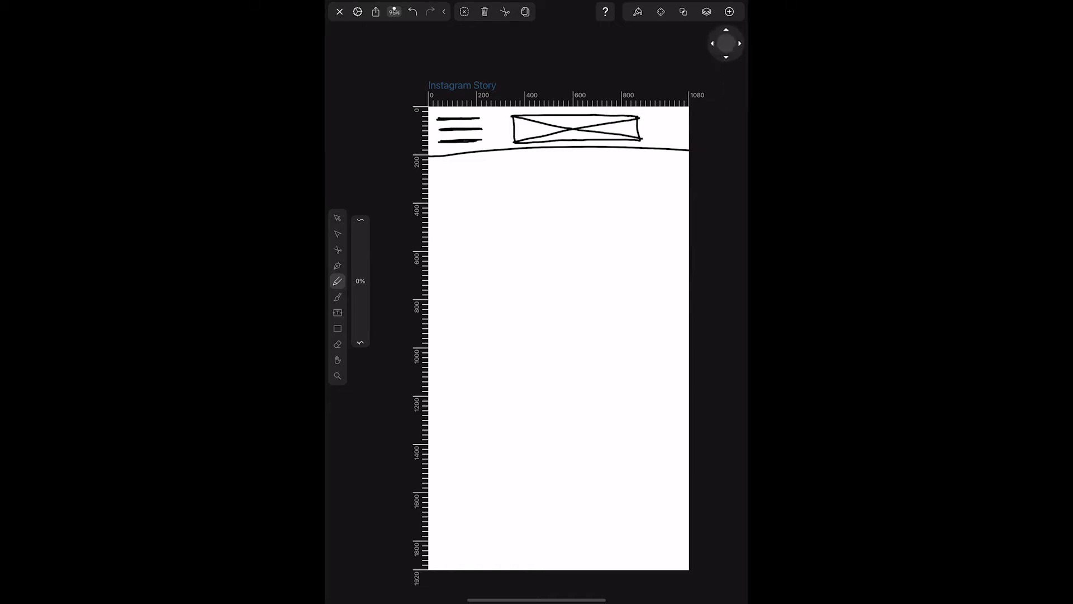
{"action": "left_click_drag", "start_coordinate": [451, 184], "coordinate": [584, 179]}
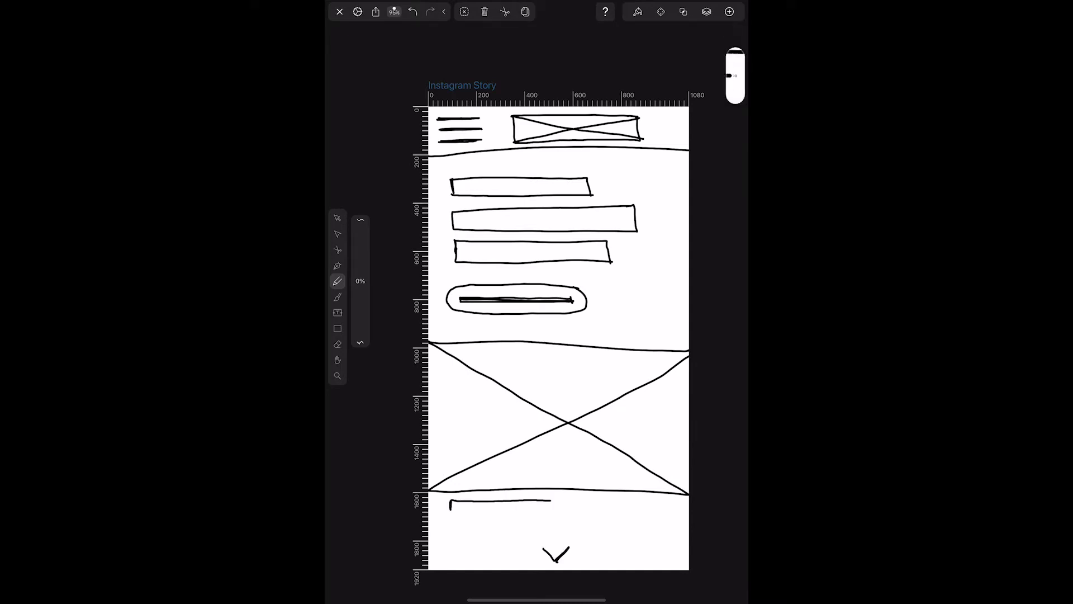
{"action": "left_click_drag", "start_coordinate": [451, 506], "coordinate": [650, 507]}
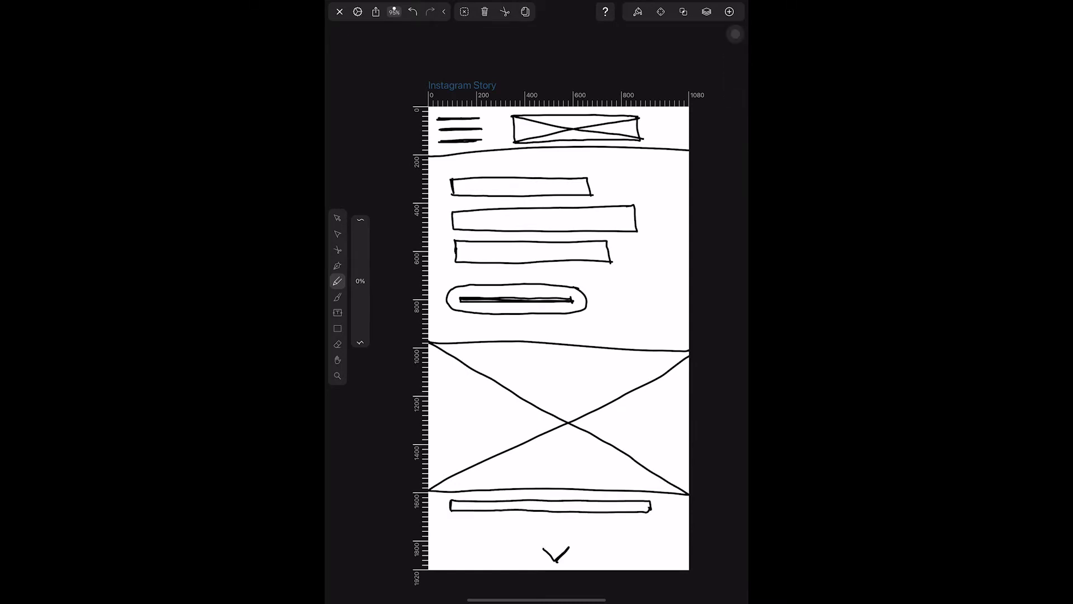
Step: Add a new artboard sized iPhone 8 Plus beside the existing wireframe
{"action": "left_click", "coordinate": [706, 11]}
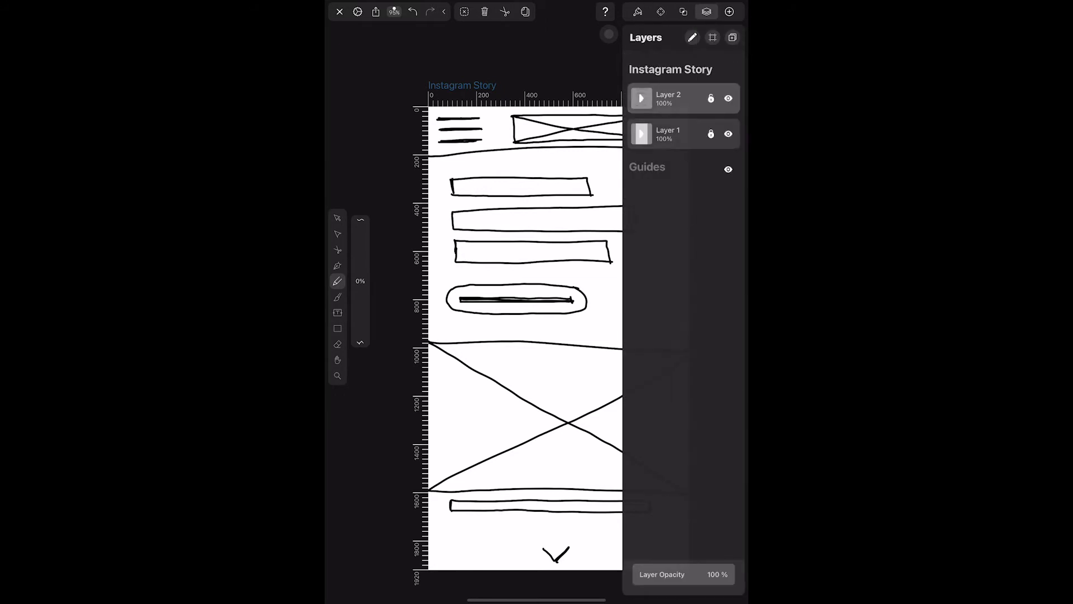
{"action": "left_click", "coordinate": [729, 11]}
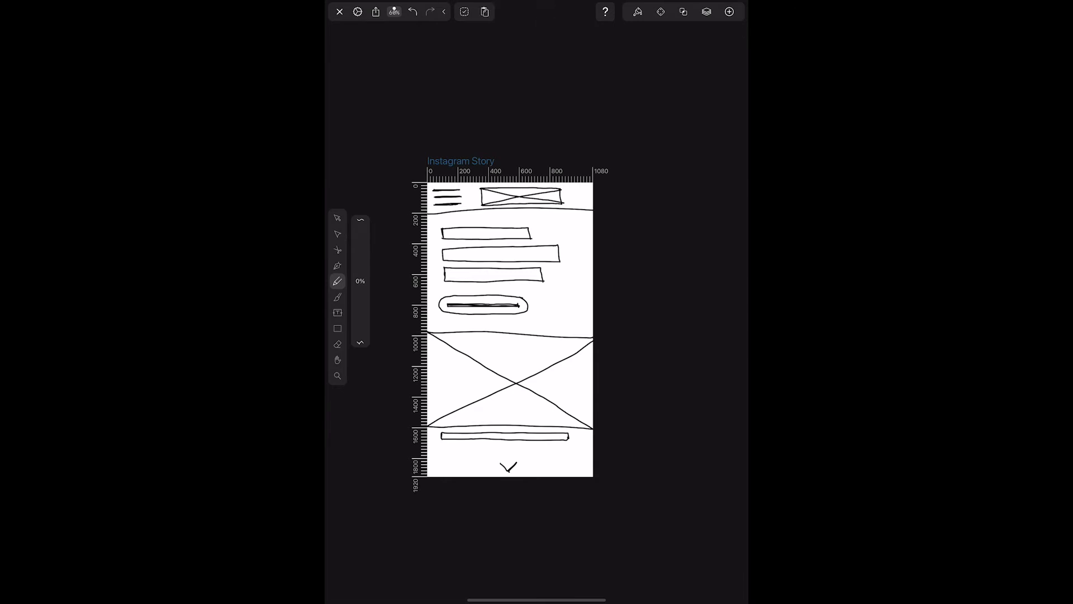
{"action": "left_click", "coordinate": [729, 12]}
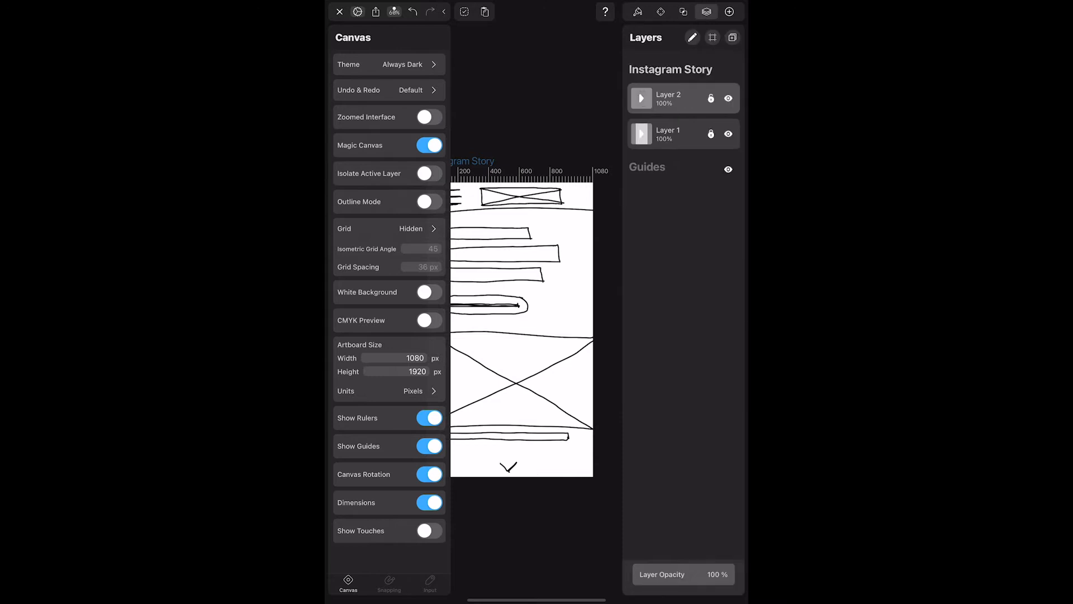
{"action": "left_click", "coordinate": [357, 12]}
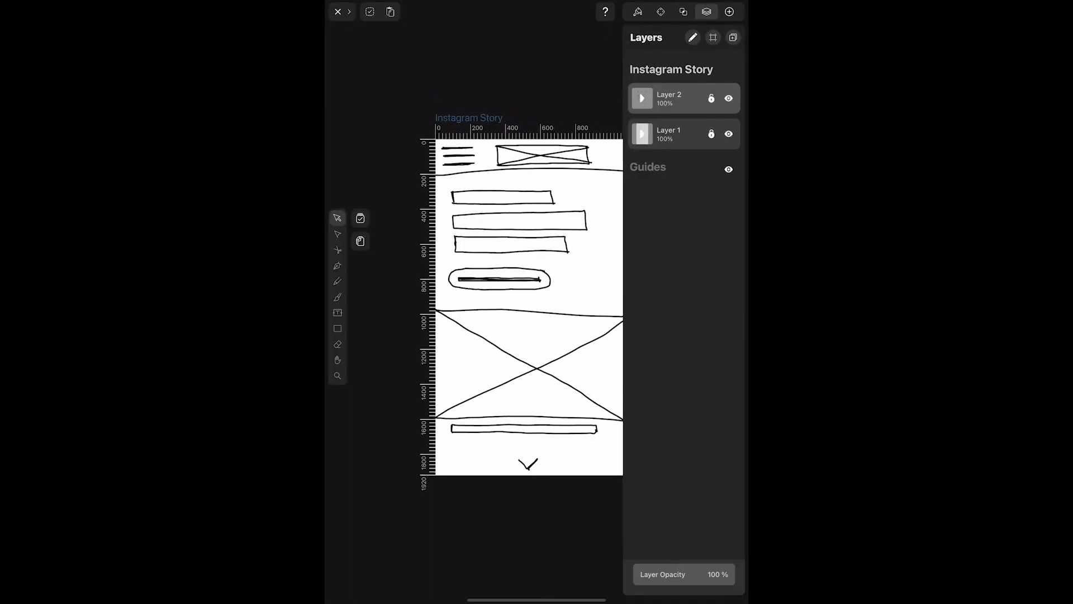
{"action": "left_click", "coordinate": [730, 12]}
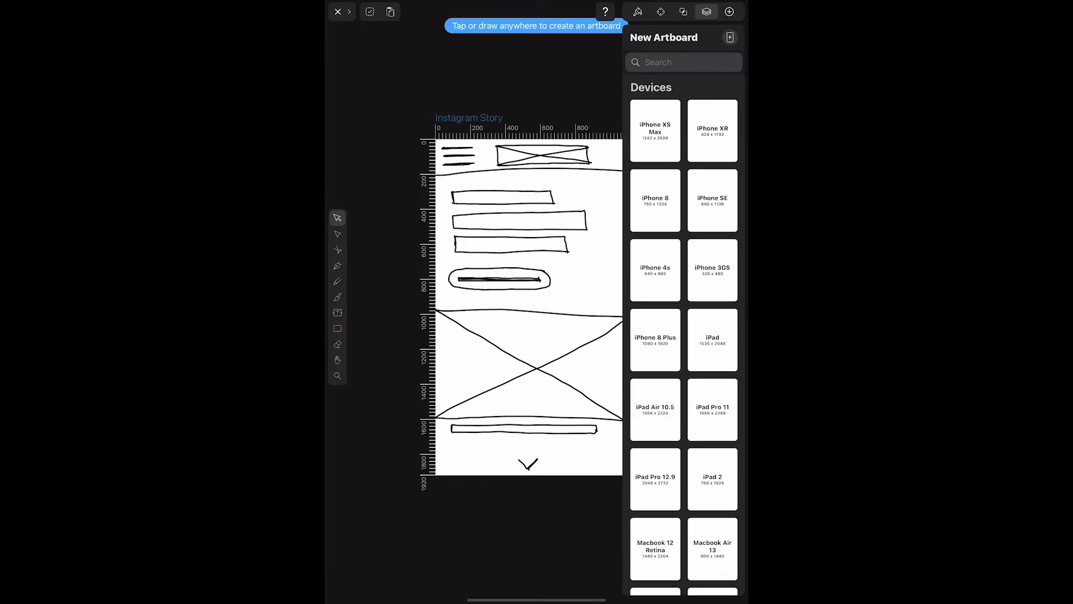
{"action": "left_click", "coordinate": [654, 338]}
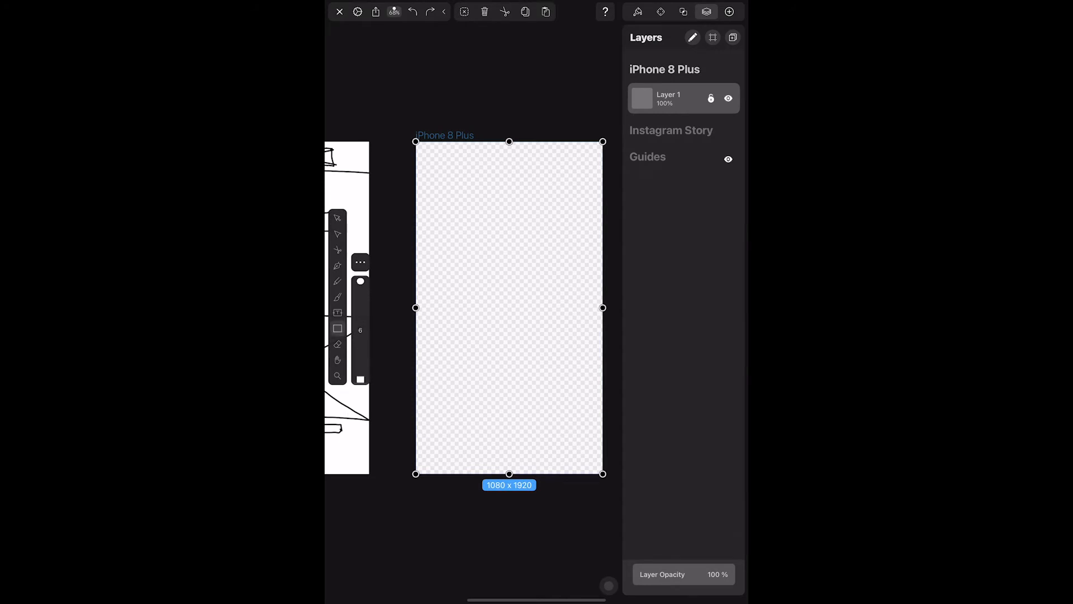
Step: Fill the new artboard's background rectangle with white
{"action": "left_click", "coordinate": [636, 11]}
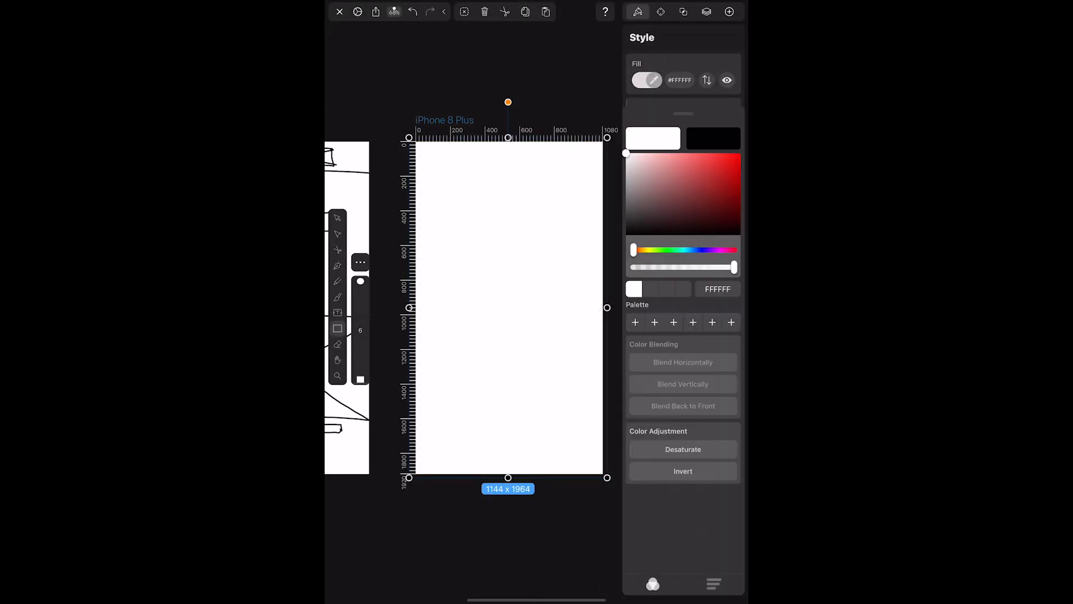
{"action": "left_click", "coordinate": [683, 11]}
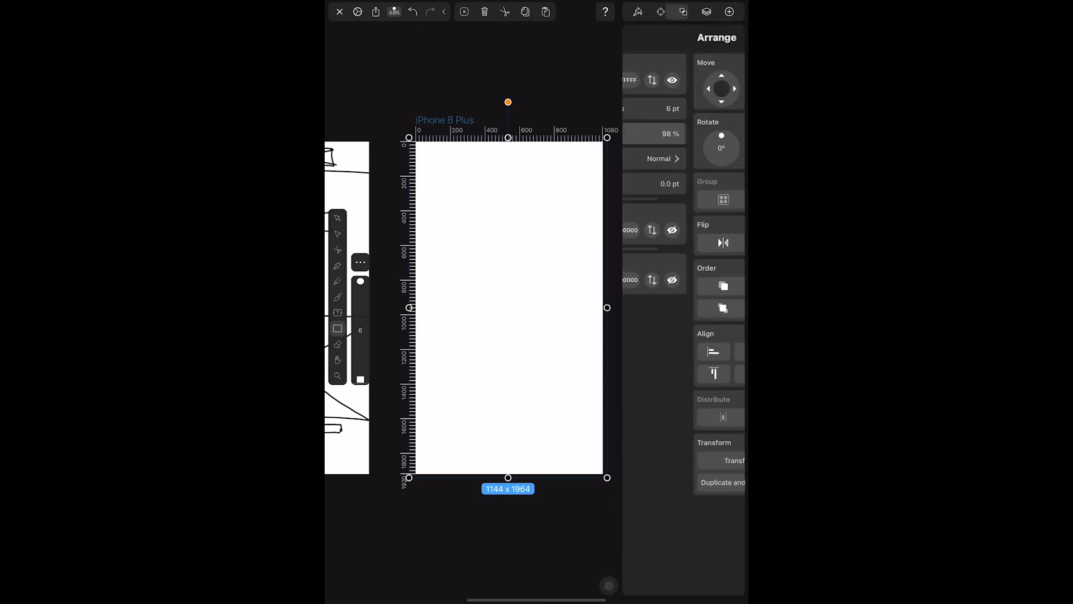
{"action": "left_click", "coordinate": [707, 11]}
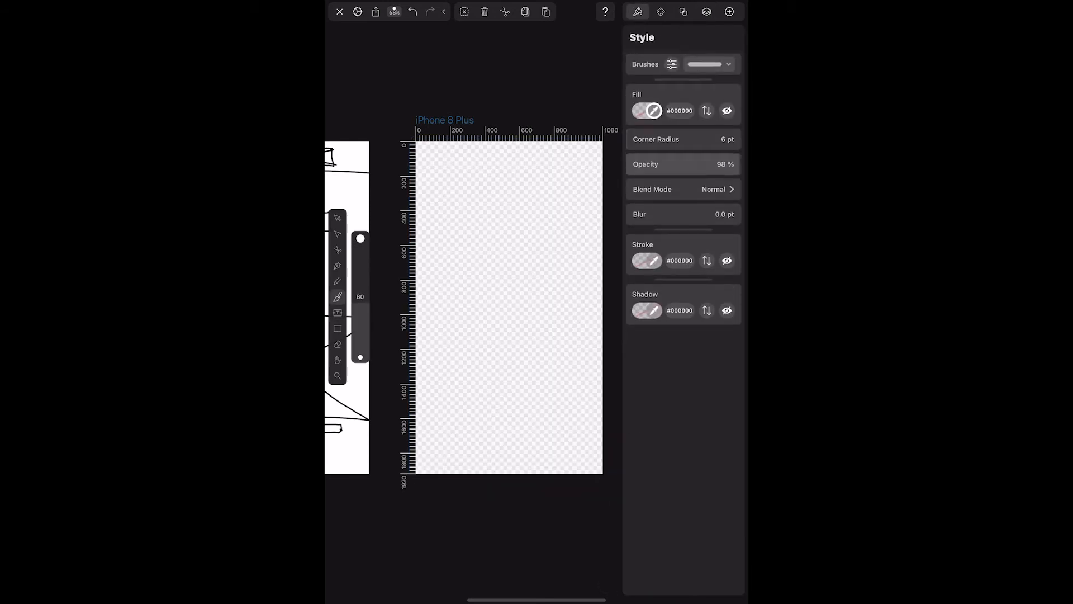
{"action": "left_click", "coordinate": [645, 111]}
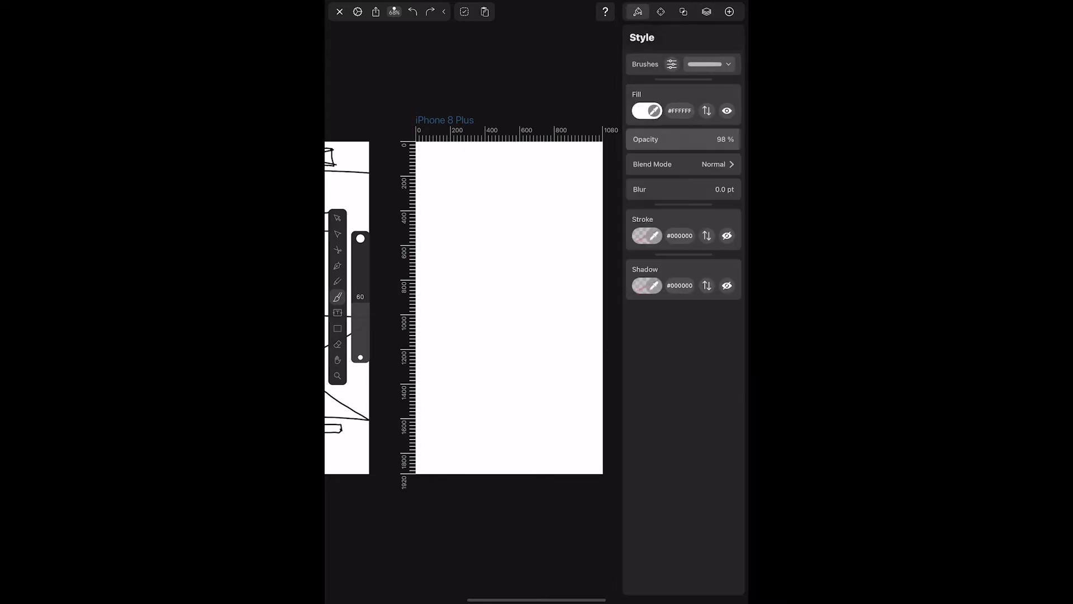
{"action": "left_click", "coordinate": [646, 111]}
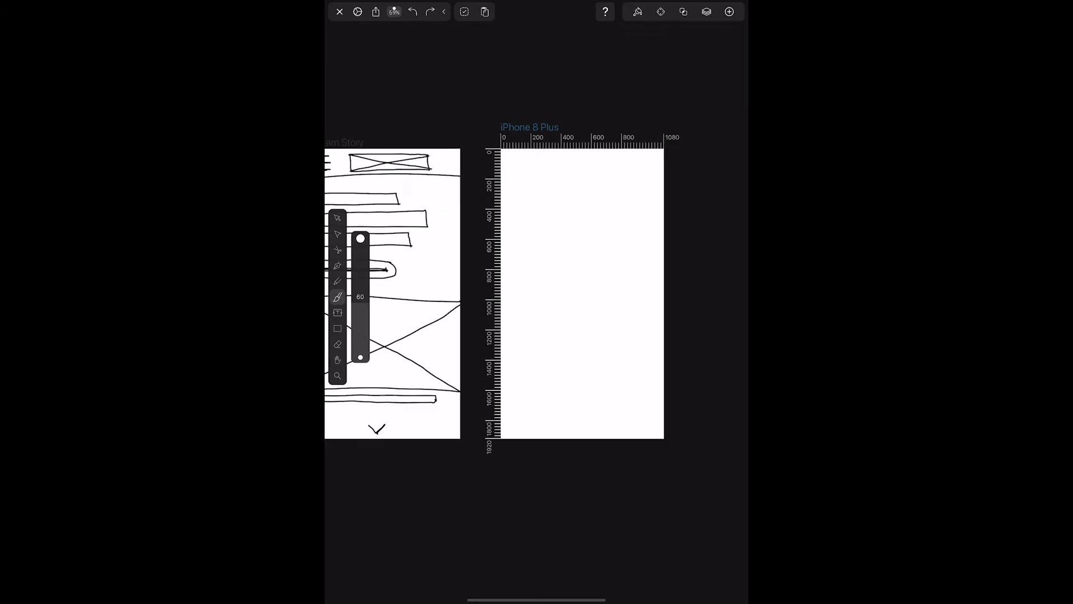
Step: Leave the Vectornator canvas and land on another app's Draw & Edit Objects intro page
{"action": "left_click", "coordinate": [637, 11]}
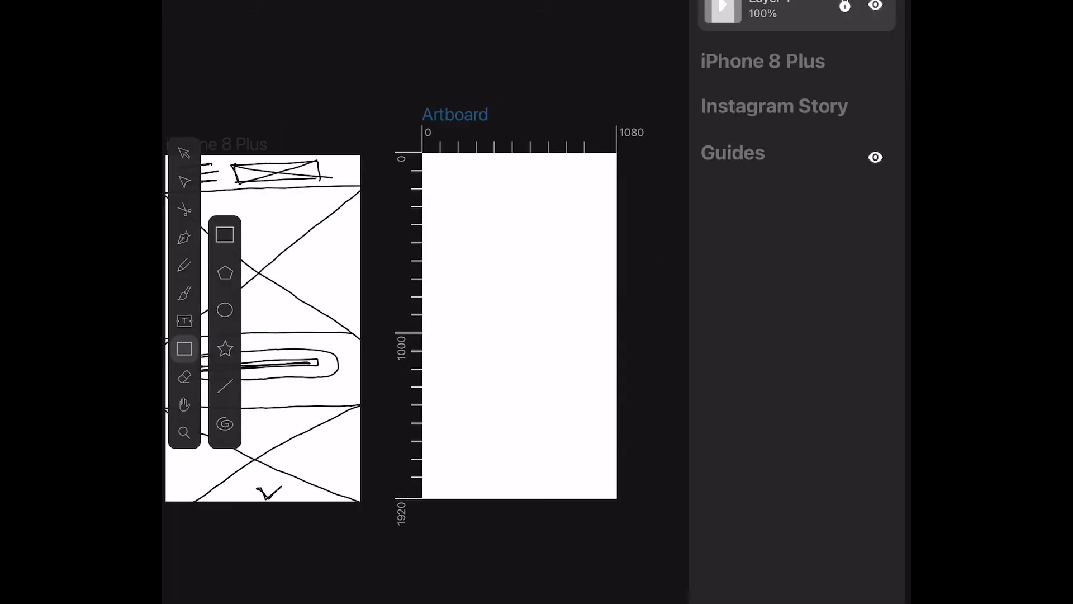
{"action": "left_click", "coordinate": [184, 265]}
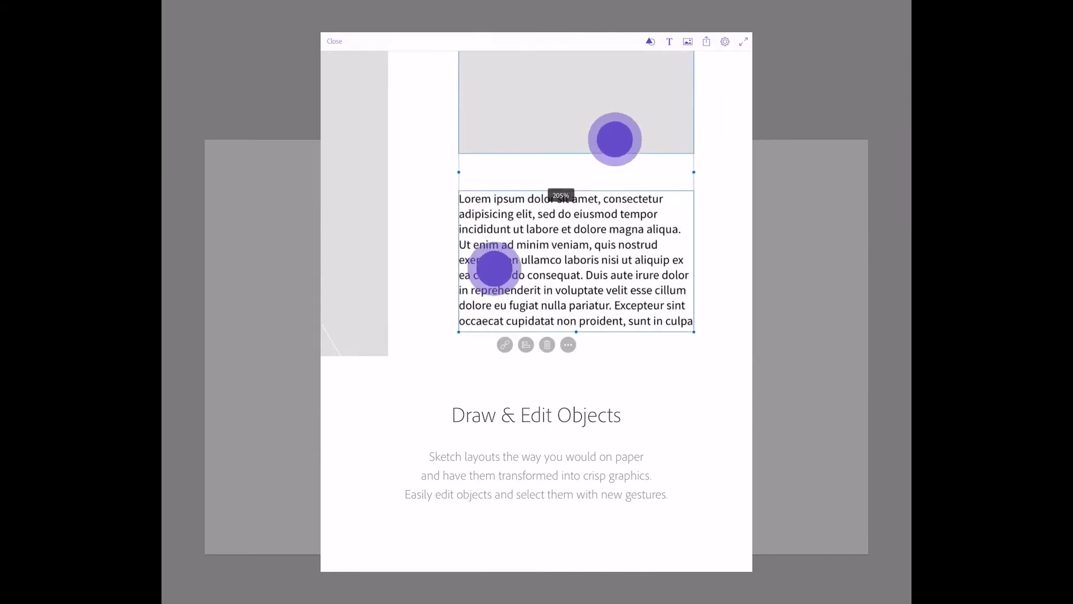
Step: Start a new canvas and lay out an image placeholder with duplicated small nav boxes
{"action": "left_click", "coordinate": [785, 17]}
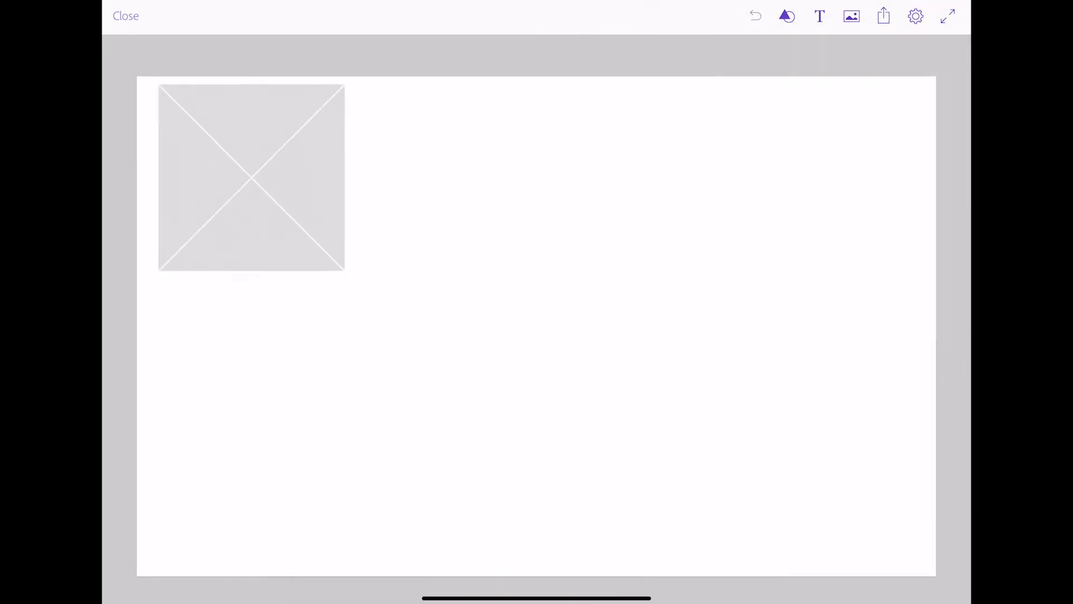
{"action": "left_click", "coordinate": [252, 178]}
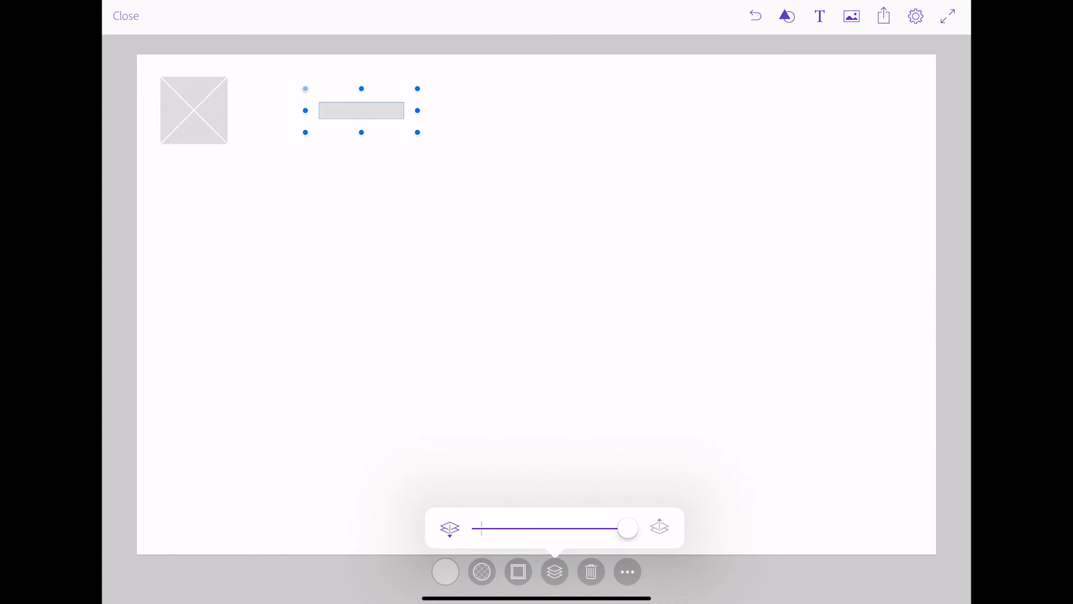
{"action": "left_click", "coordinate": [626, 572]}
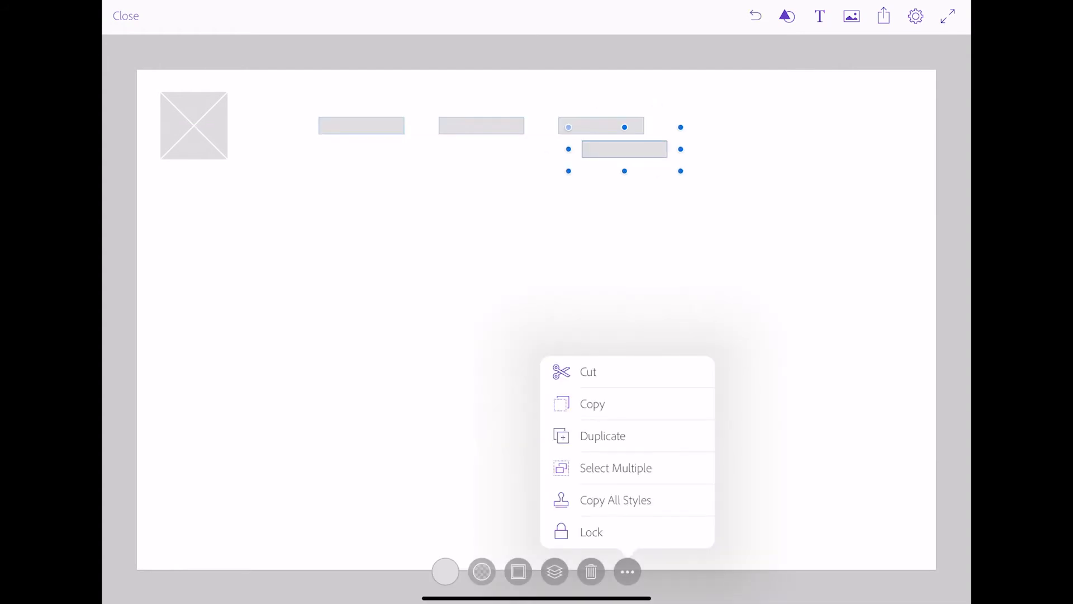
{"action": "left_click", "coordinate": [603, 436]}
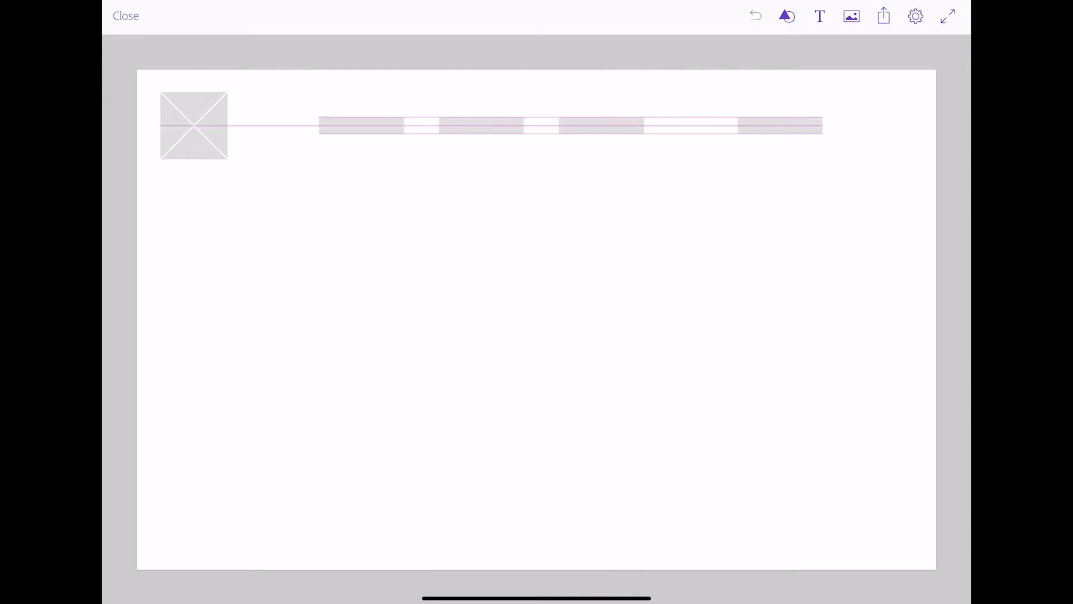
Step: Add a text box under the header reading 'CTA'
{"action": "left_click", "coordinate": [819, 16]}
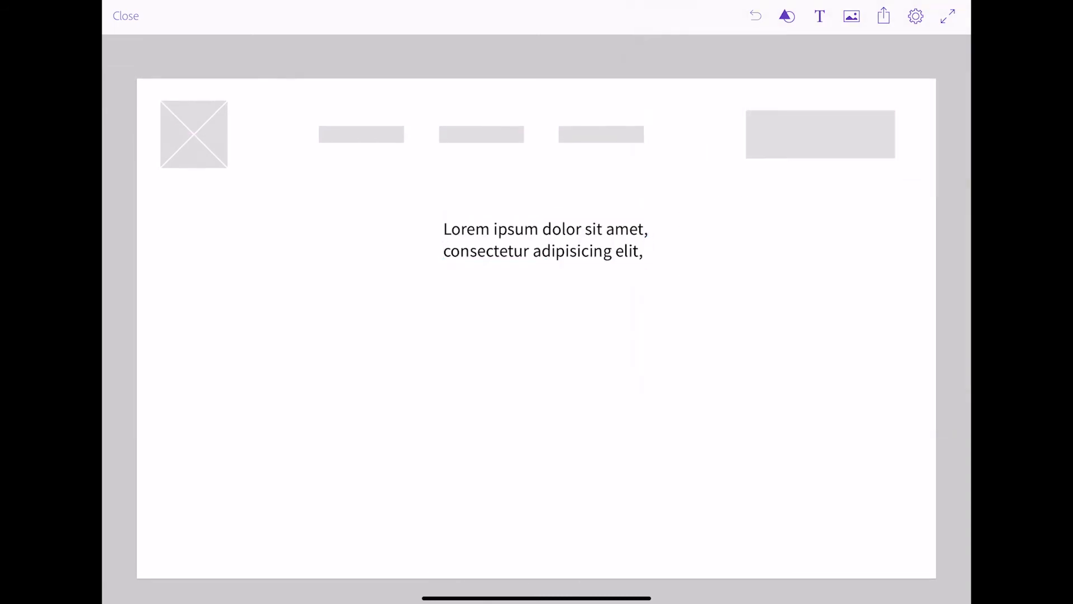
{"action": "type", "text": "CTA"}
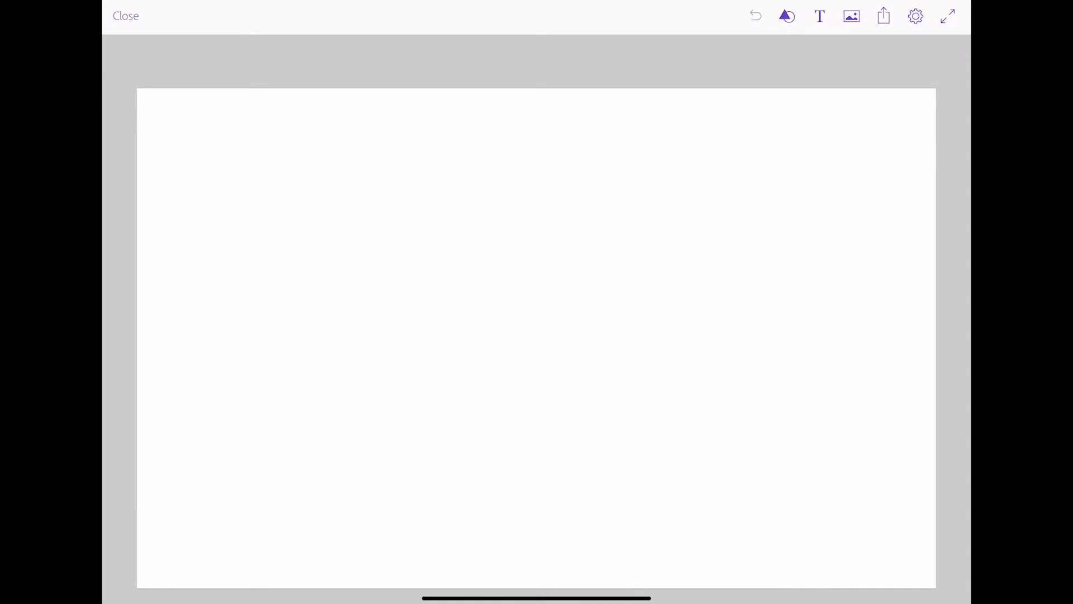
Step: Add a full-canvas image placeholder and colour the button rectangle dark grey
{"action": "left_click", "coordinate": [850, 15]}
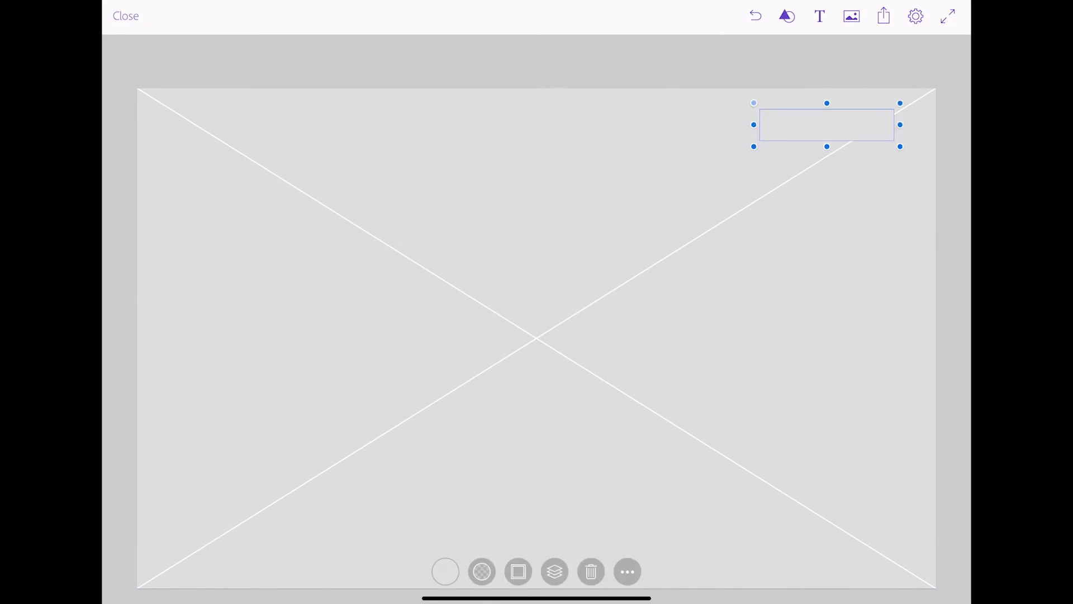
{"action": "left_click", "coordinate": [518, 571]}
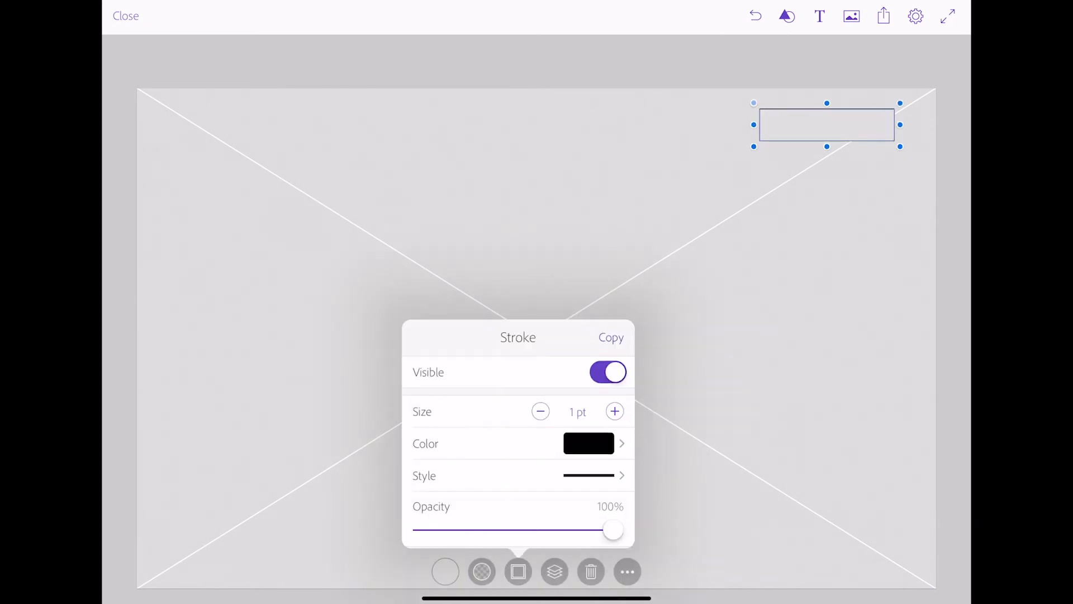
{"action": "left_click", "coordinate": [589, 444]}
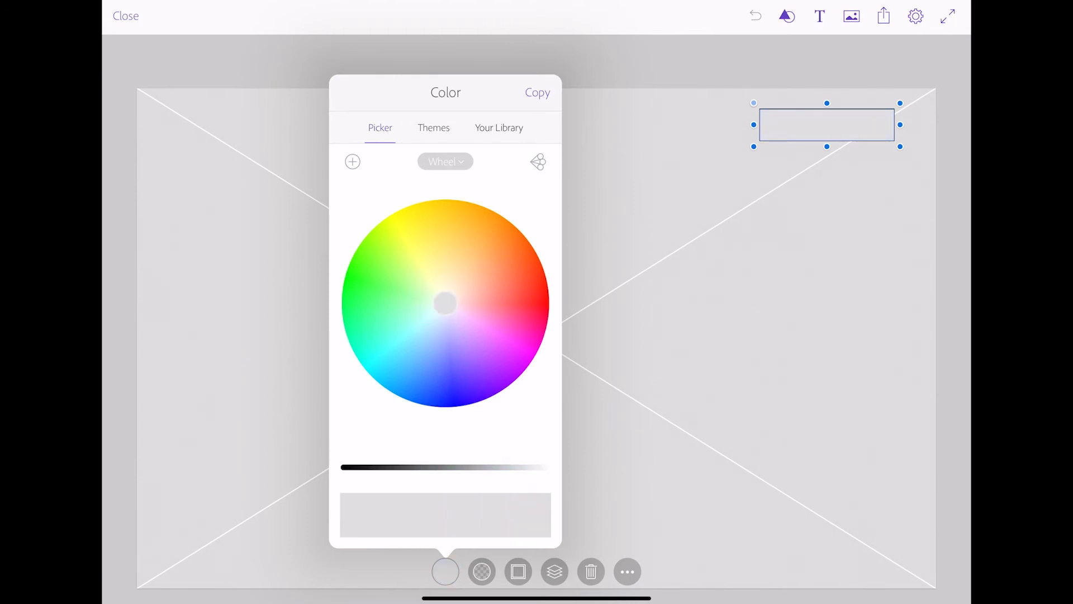
{"action": "left_click", "coordinate": [418, 339]}
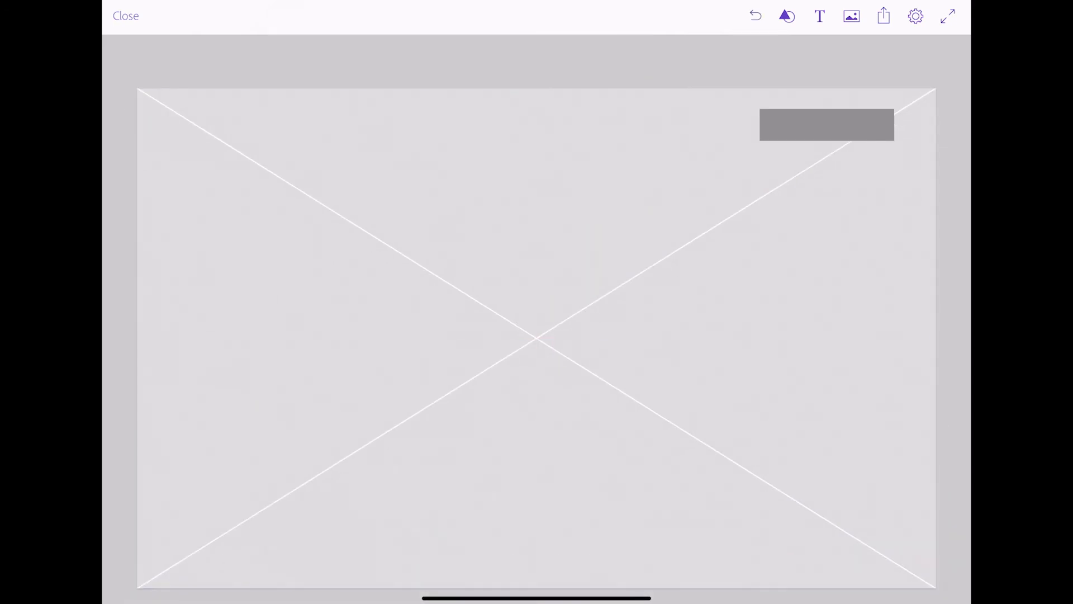
Step: Draw a wide bar across the middle of the layout and leave the canvas
{"action": "left_click_drag", "start_coordinate": [348, 267], "coordinate": [739, 383]}
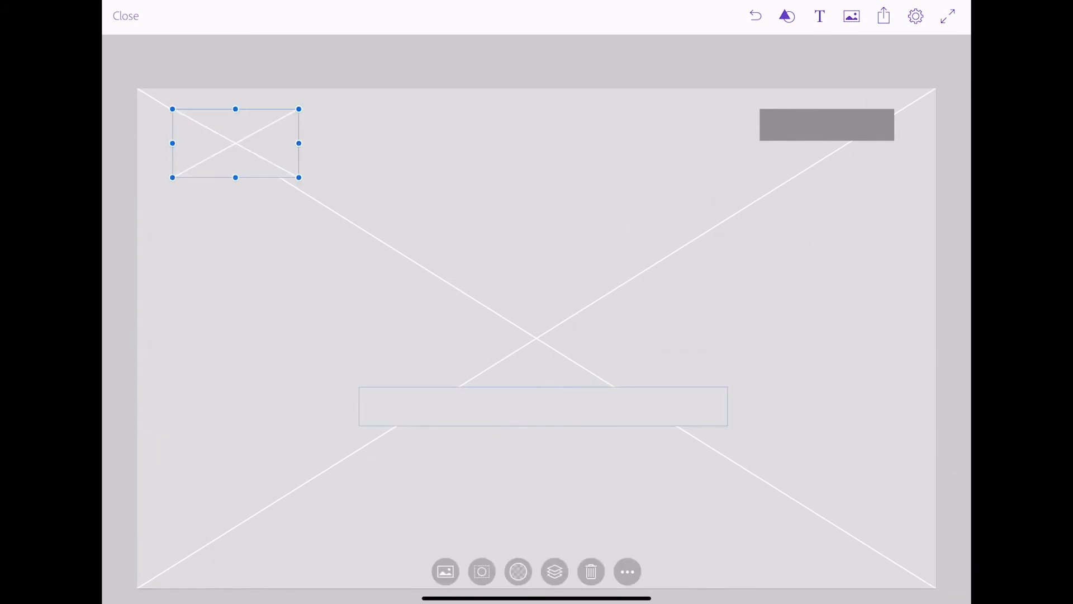
{"action": "left_click", "coordinate": [126, 15]}
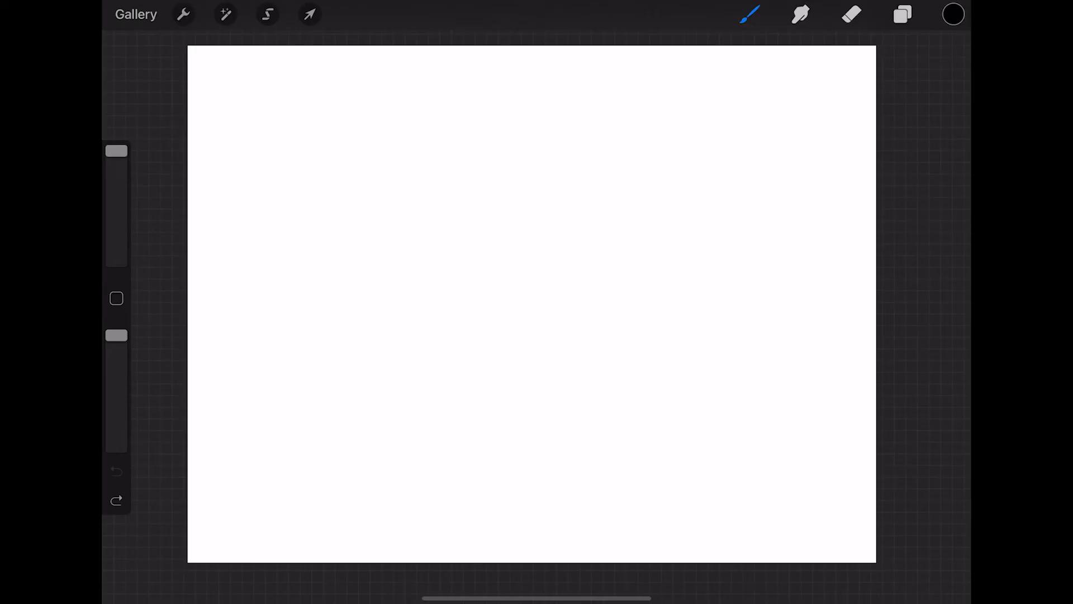
Step: Draw a tall phone frame with a logo box, nav dashes and a small box along its top
{"action": "left_click_drag", "start_coordinate": [235, 116], "coordinate": [240, 499]}
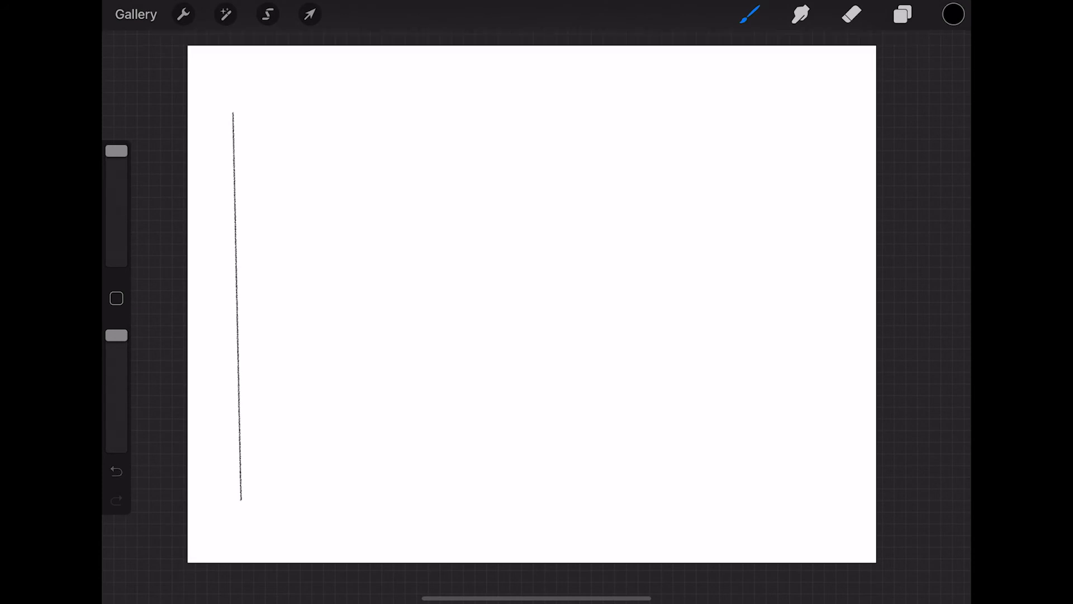
{"action": "left_click_drag", "start_coordinate": [240, 495], "coordinate": [422, 114]}
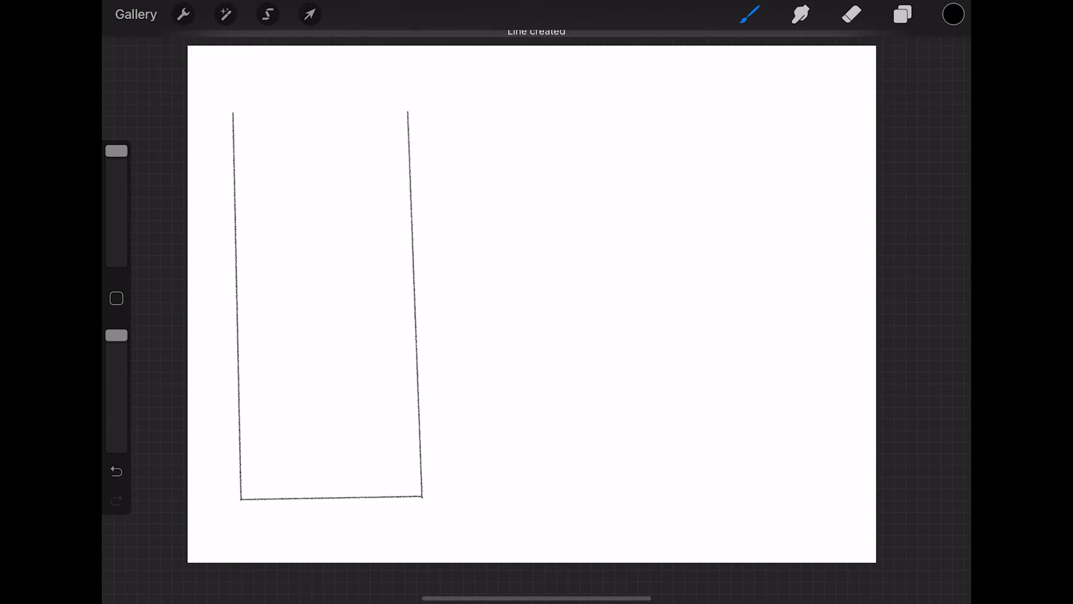
{"action": "left_click_drag", "start_coordinate": [232, 120], "coordinate": [410, 116]}
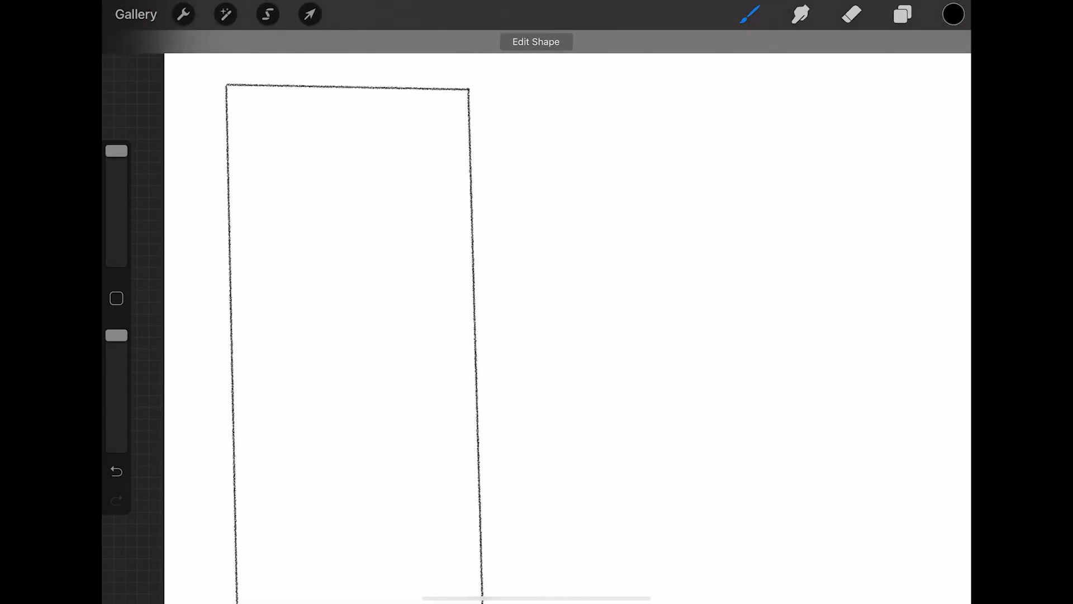
{"action": "left_click_drag", "start_coordinate": [243, 103], "coordinate": [287, 129]}
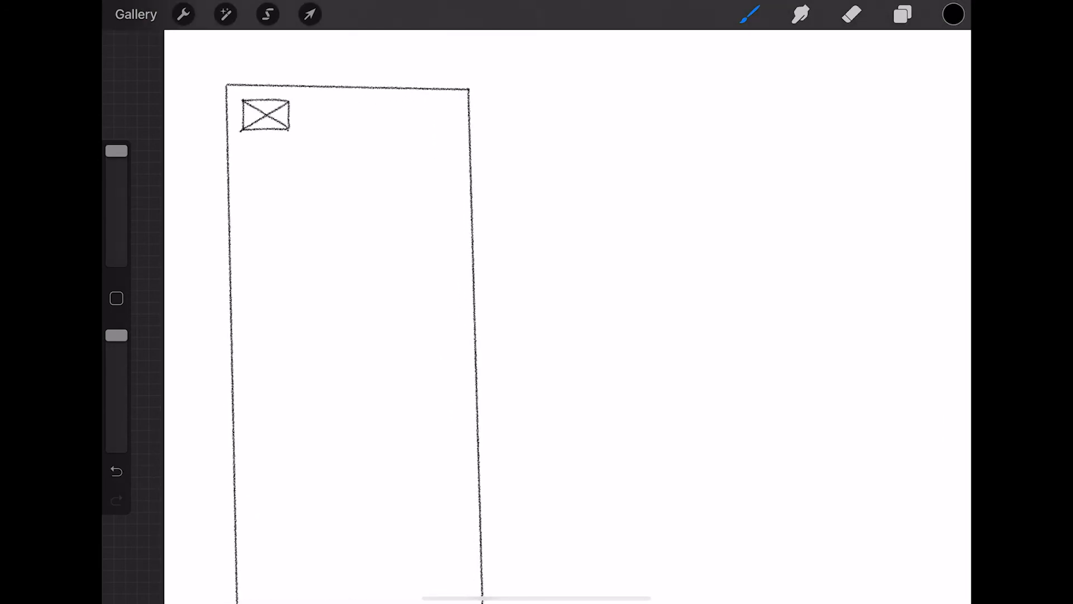
{"action": "left_click_drag", "start_coordinate": [308, 114], "coordinate": [452, 117]}
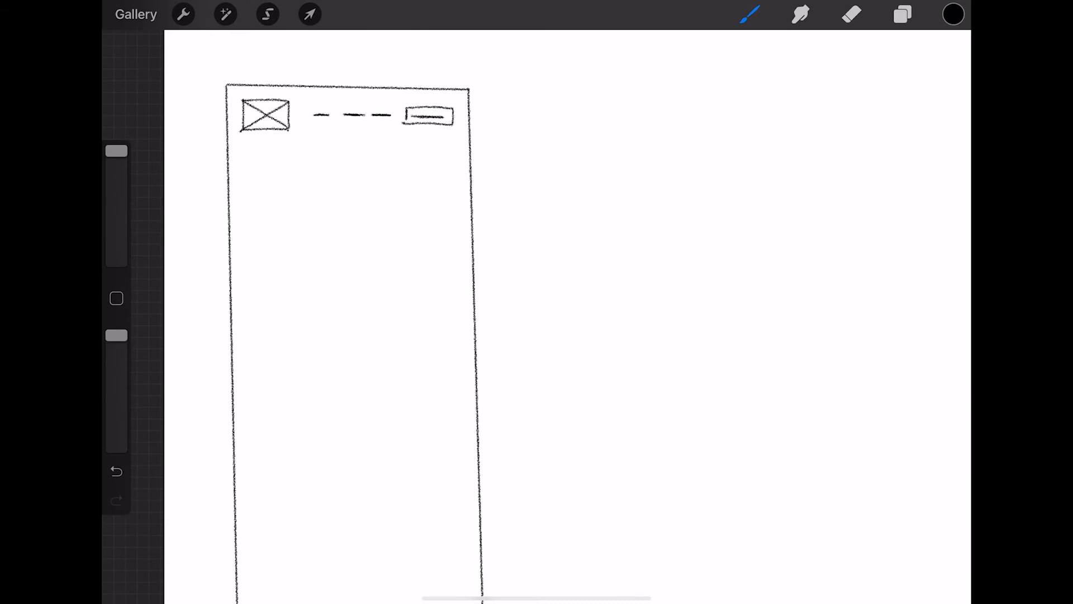
Step: Sketch three headline bars, a pill-shaped CTA and two image boxes beneath the nav
{"action": "left_click_drag", "start_coordinate": [291, 174], "coordinate": [393, 171]}
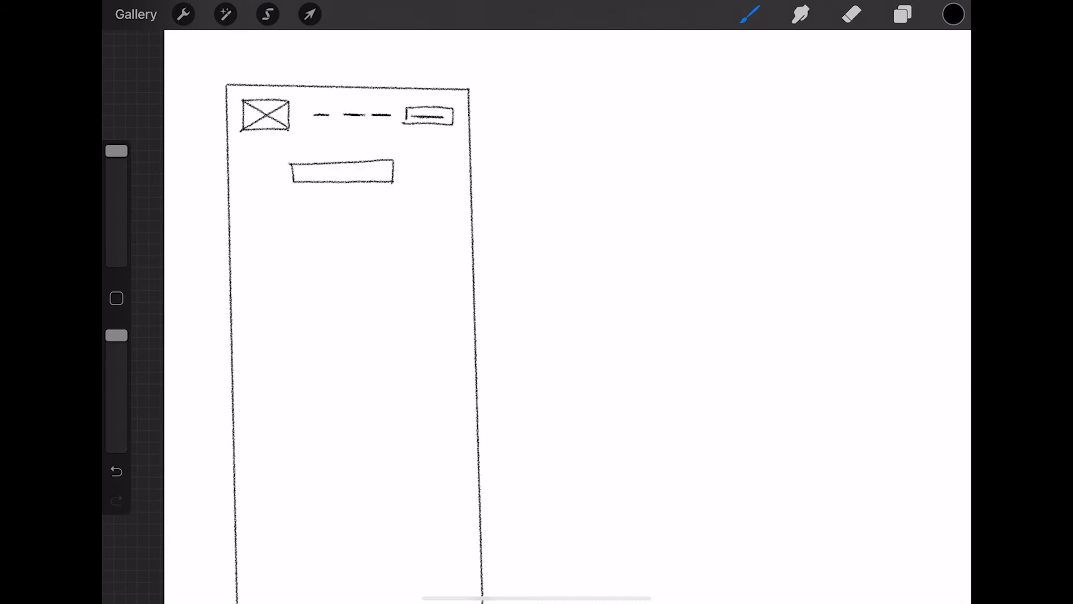
{"action": "left_click_drag", "start_coordinate": [294, 203], "coordinate": [393, 203]}
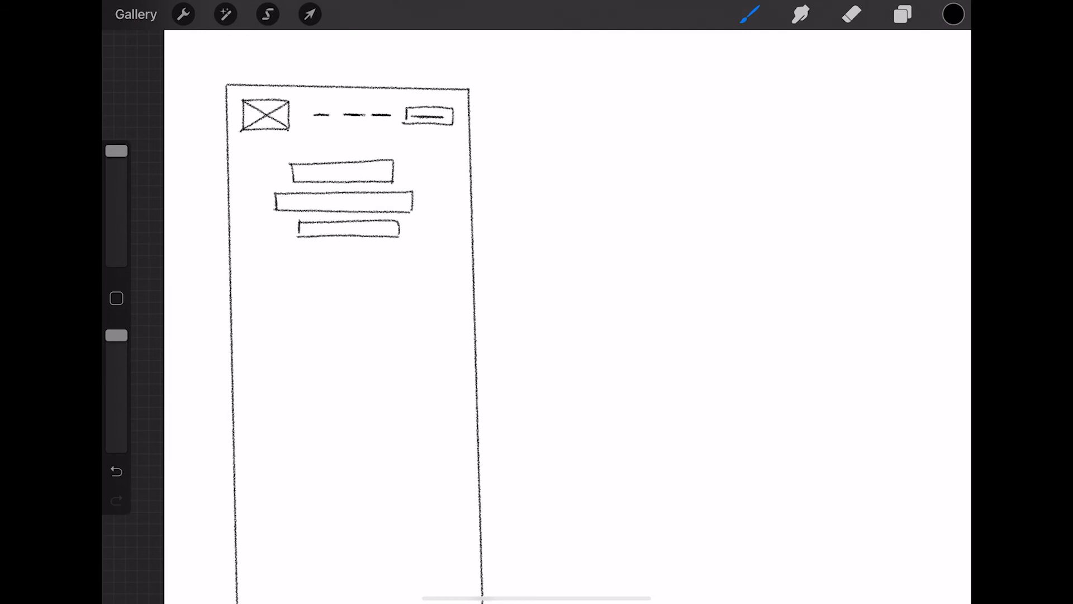
{"action": "left_click_drag", "start_coordinate": [312, 261], "coordinate": [373, 250]}
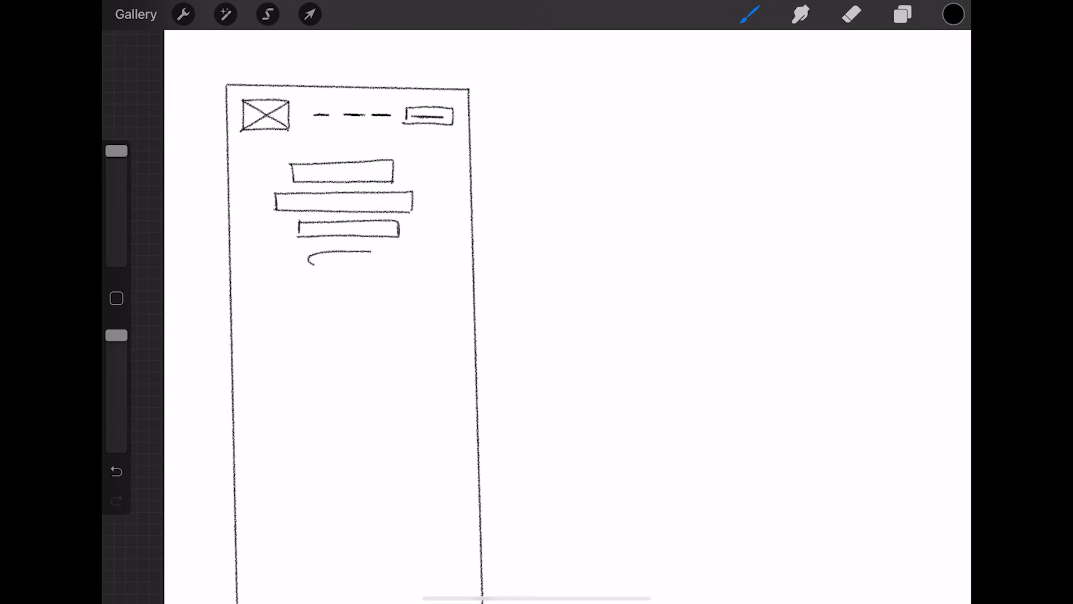
{"action": "left_click_drag", "start_coordinate": [311, 261], "coordinate": [380, 264]}
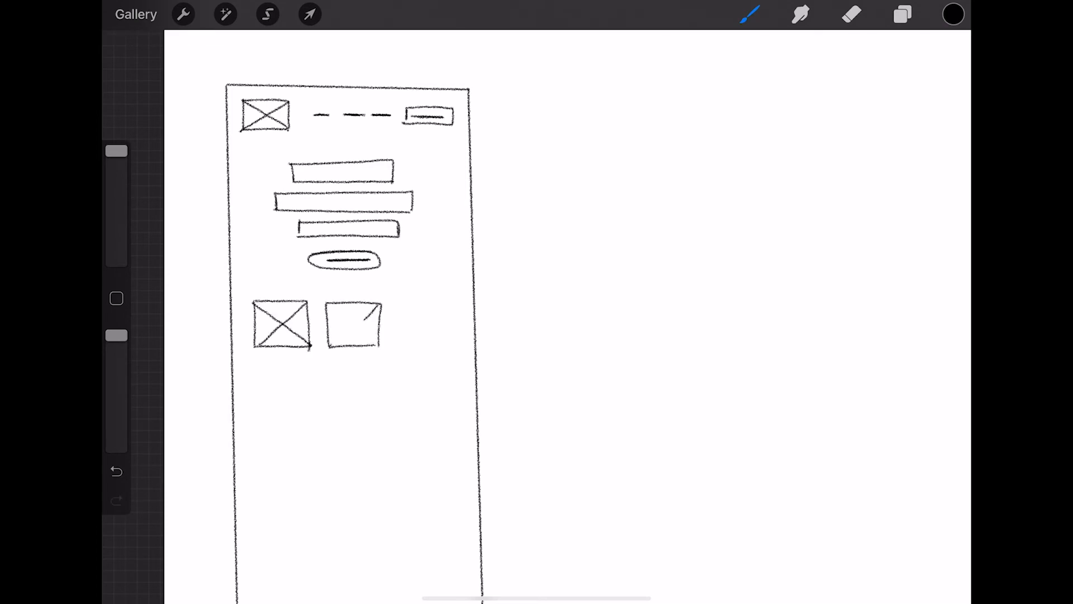
Step: Copy the image placeholder and move the copy beside the first one
{"action": "left_click", "coordinate": [267, 13]}
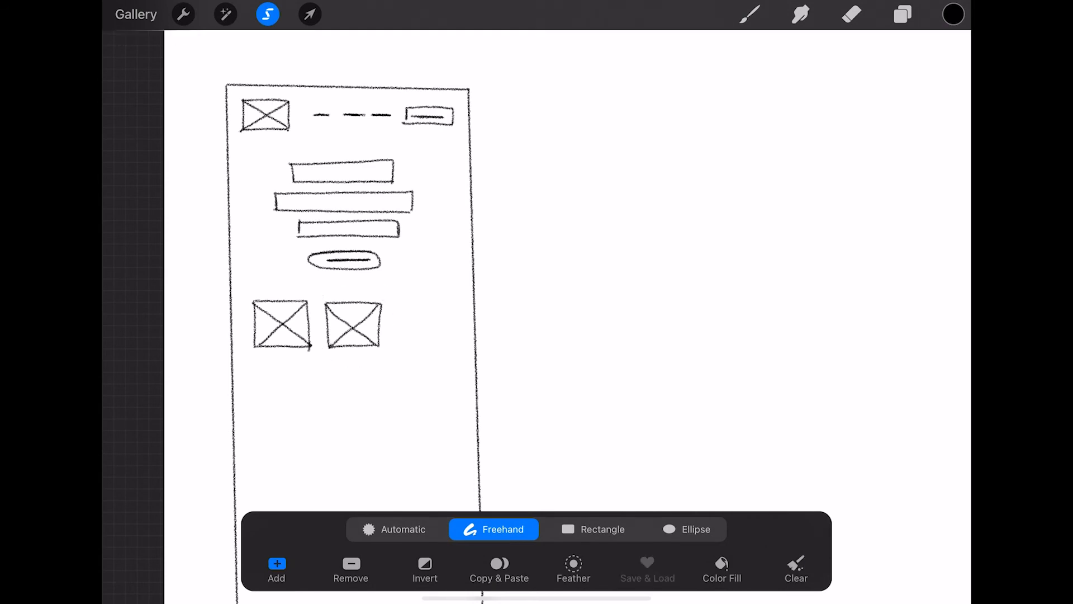
{"action": "left_click", "coordinate": [852, 13]}
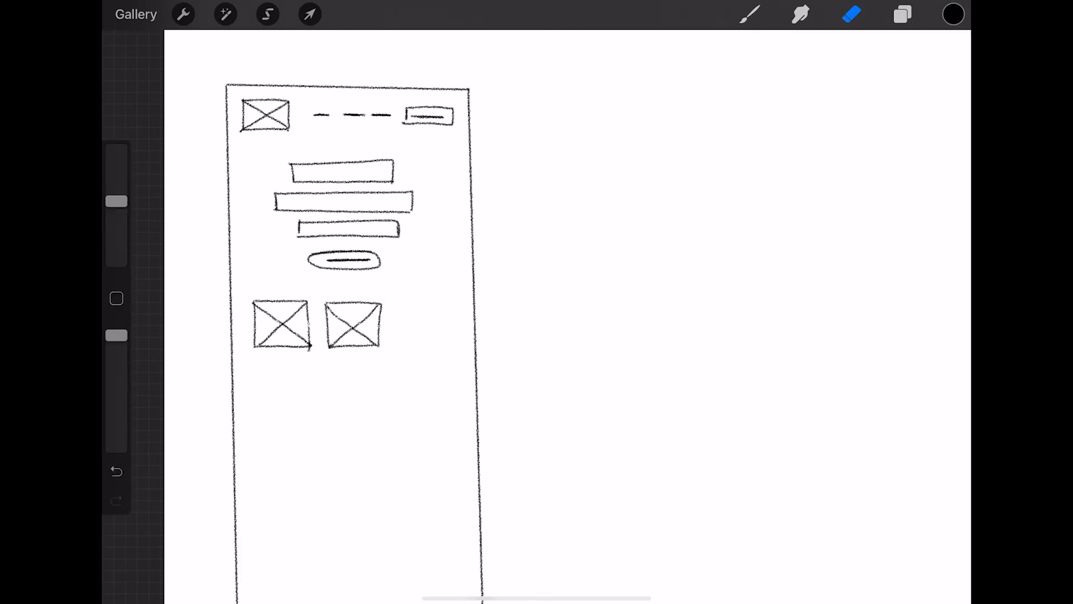
{"action": "left_click", "coordinate": [851, 14]}
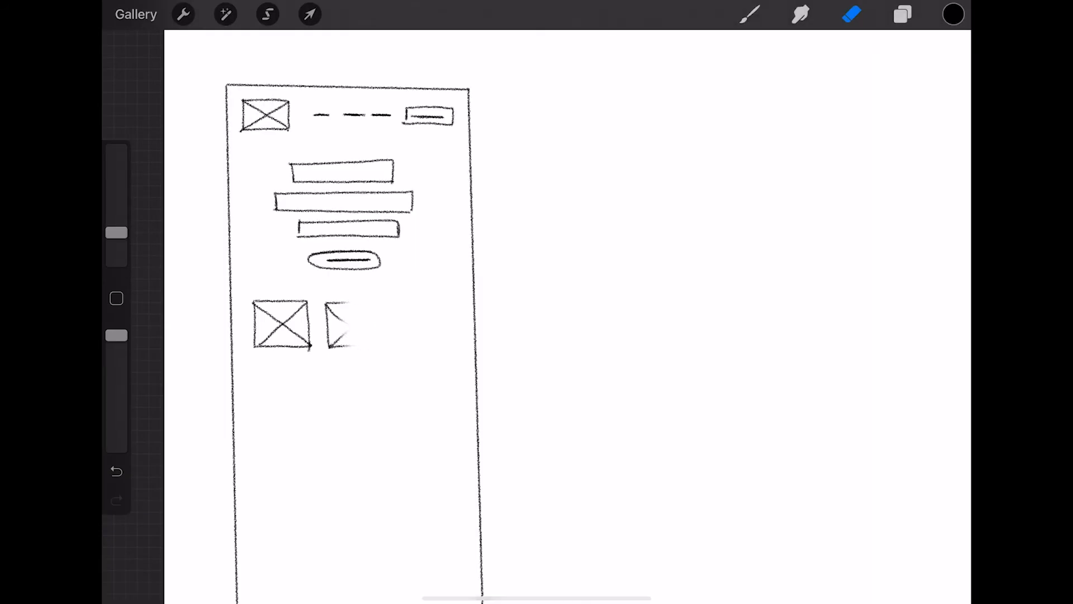
{"action": "left_click", "coordinate": [267, 14]}
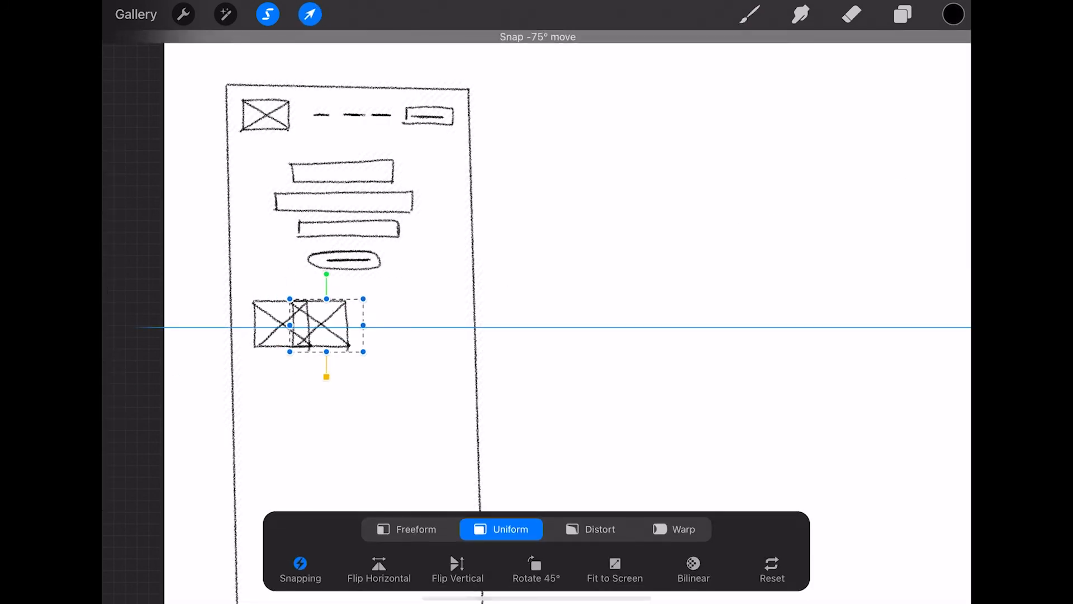
{"action": "left_click_drag", "start_coordinate": [326, 325], "coordinate": [361, 326]}
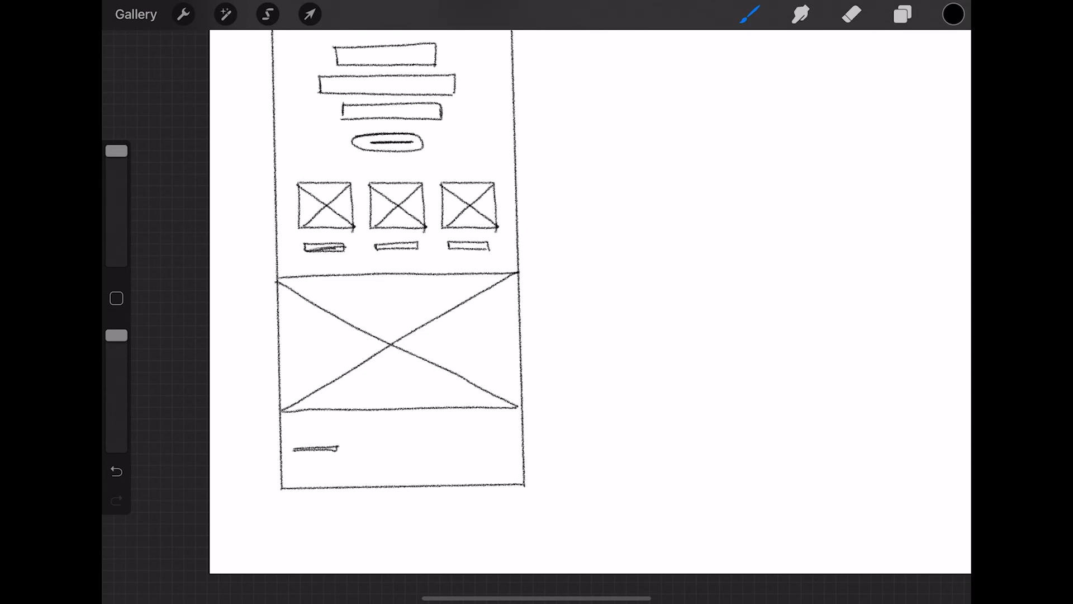
Step: Draw footer text lines at the bottom of the first wireframe
{"action": "left_click_drag", "start_coordinate": [291, 448], "coordinate": [451, 472]}
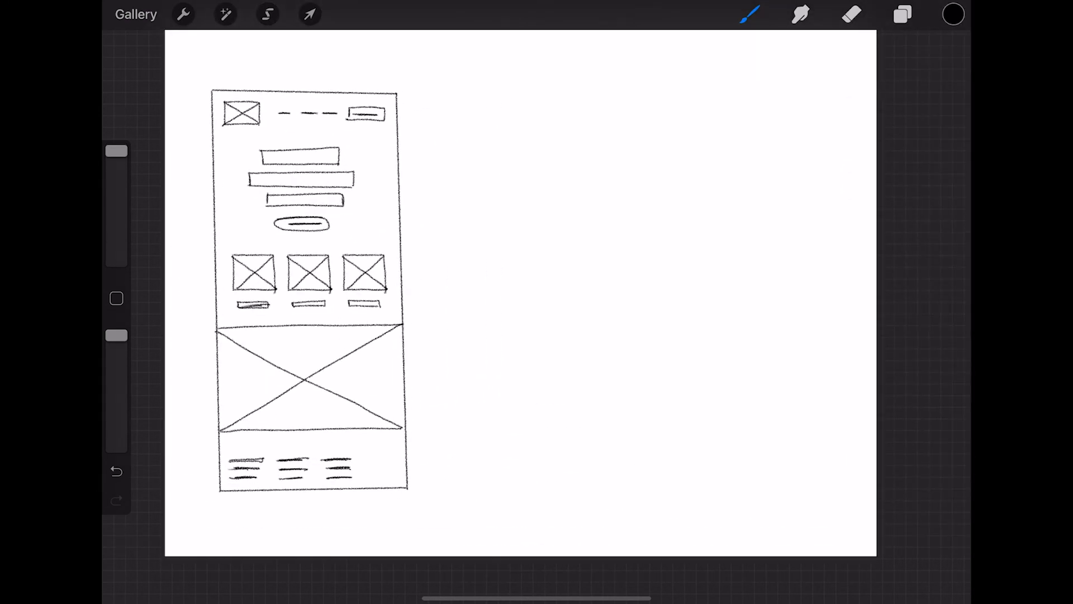
Step: Select the phone frame outline and paste two empty copies beside the first
{"action": "left_click_drag", "start_coordinate": [434, 93], "coordinate": [633, 487]}
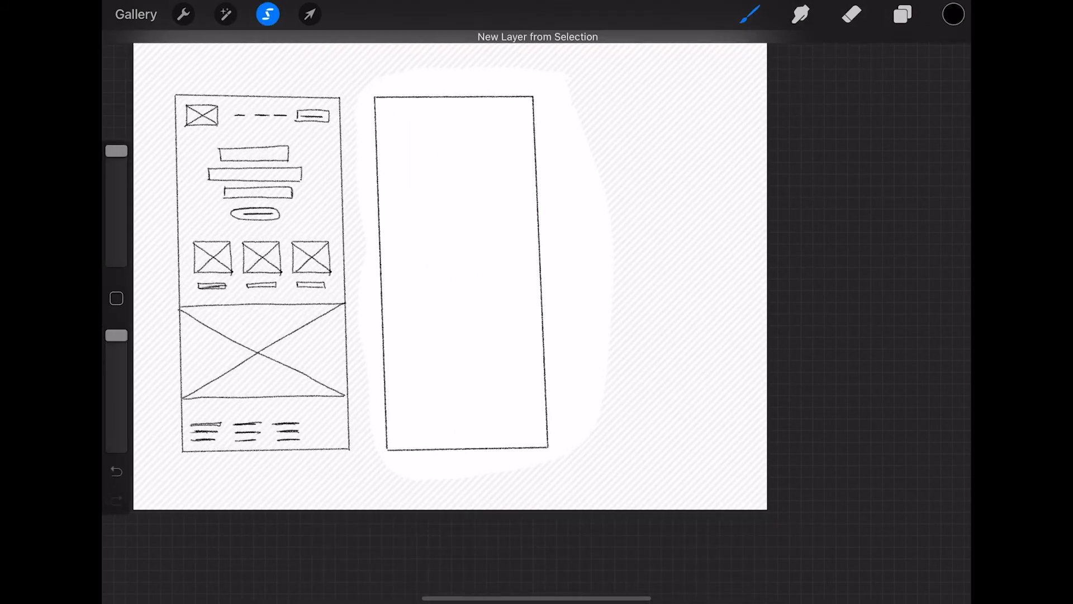
{"action": "left_click", "coordinate": [267, 13]}
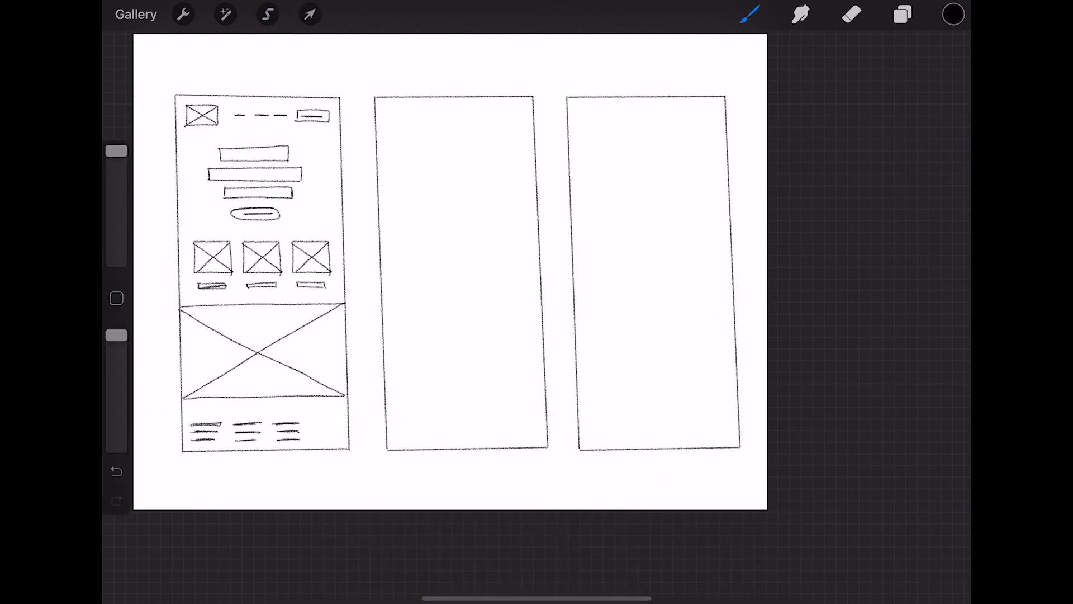
{"action": "left_click", "coordinate": [267, 13]}
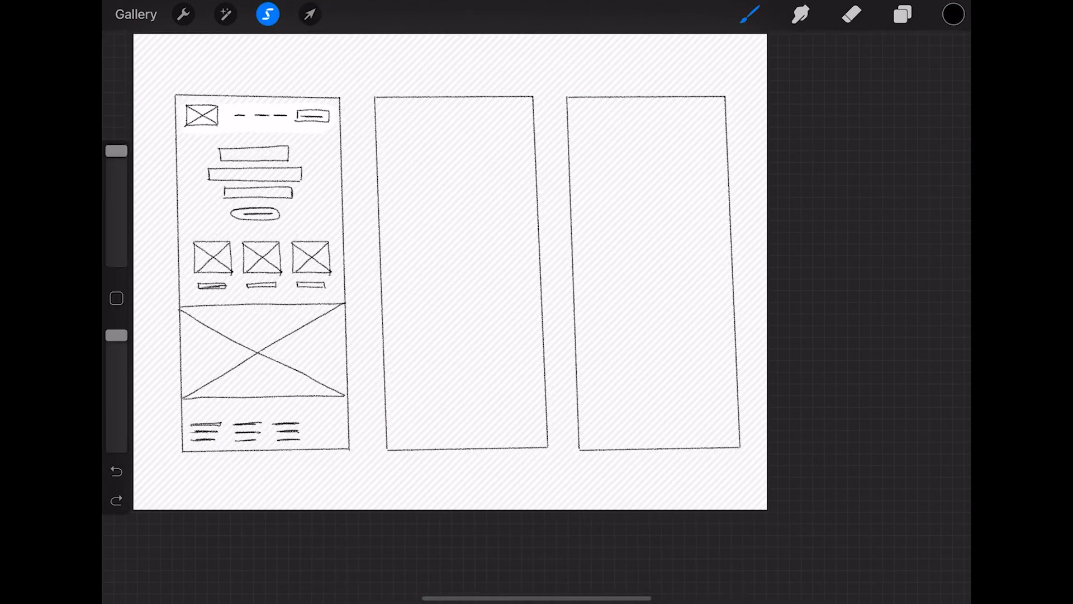
{"action": "left_click", "coordinate": [903, 13]}
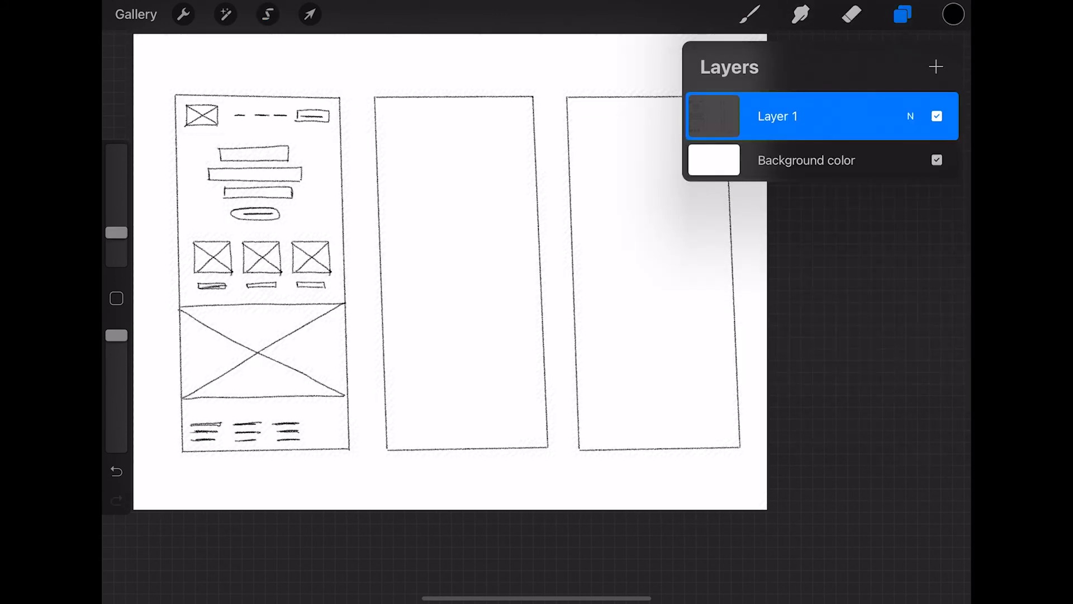
Step: Freehand-select the nav bar and copy it into the second and third frames
{"action": "left_click", "coordinate": [267, 13]}
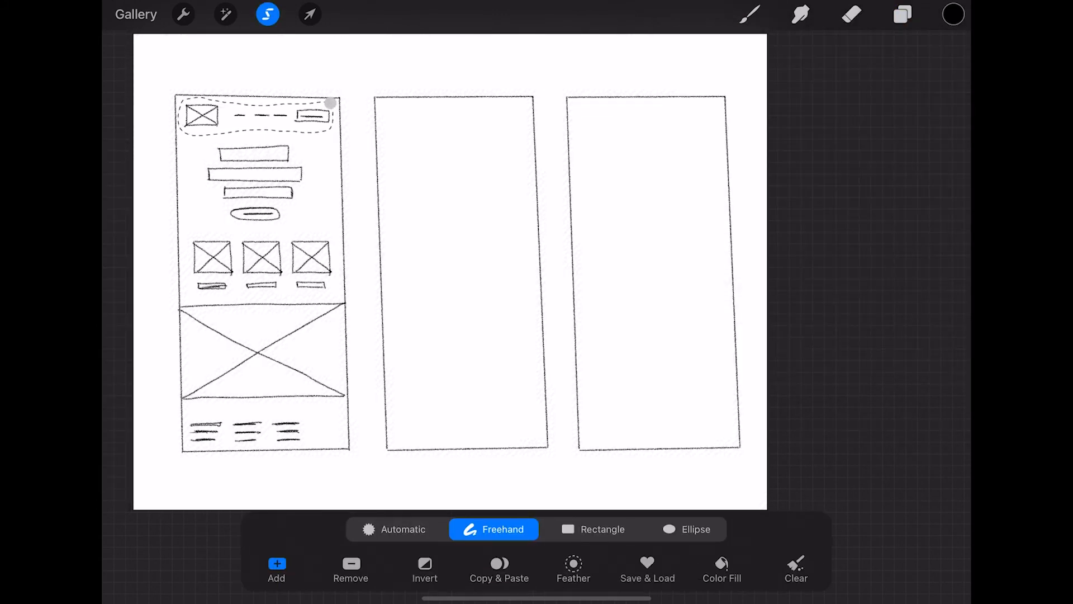
{"action": "left_click", "coordinate": [310, 13]}
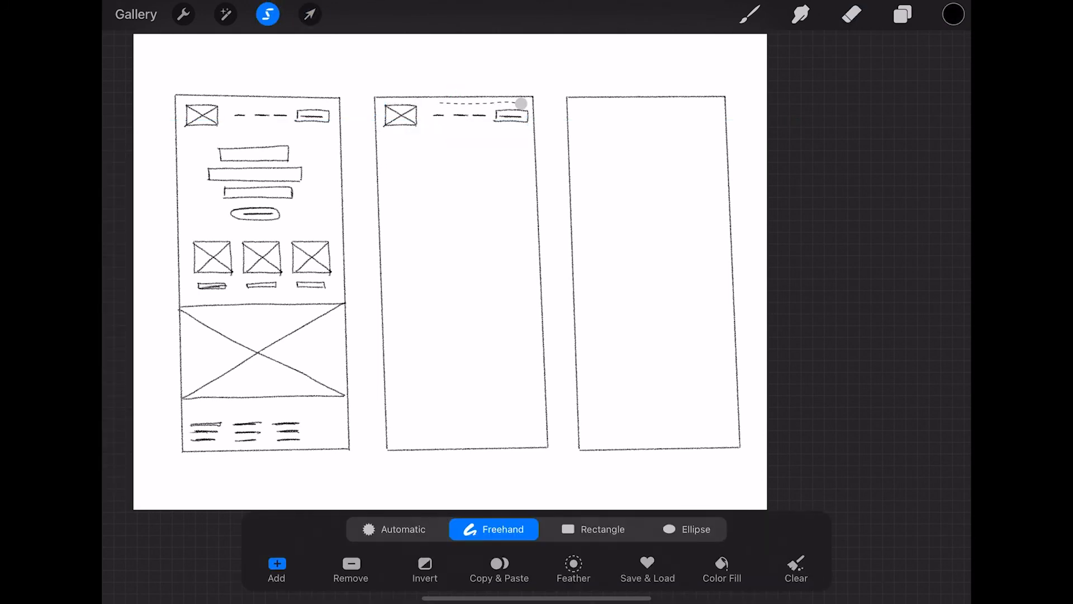
{"action": "left_click", "coordinate": [309, 13]}
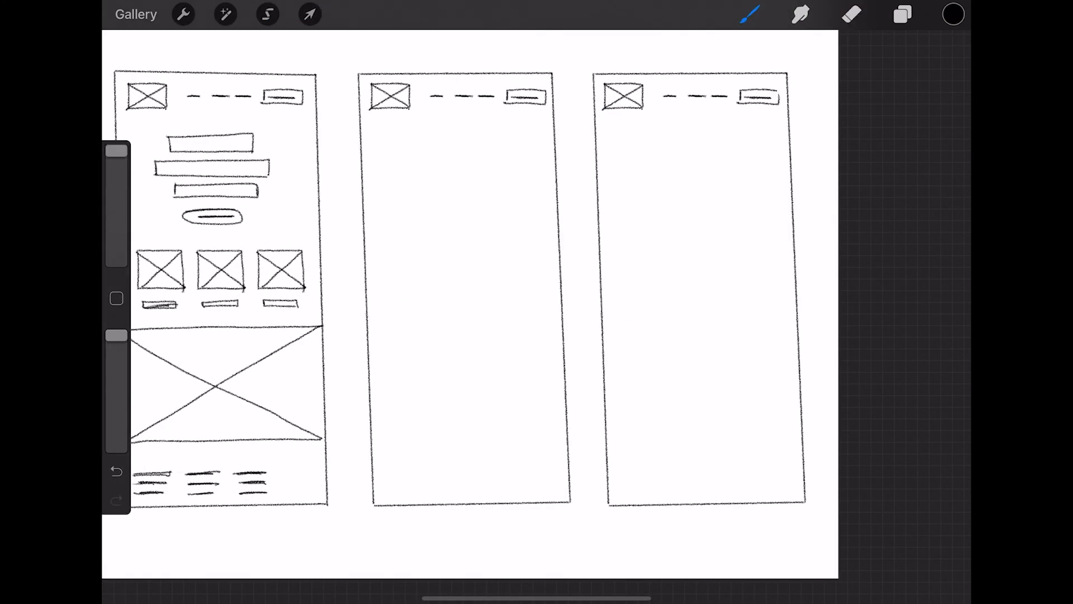
Step: Sketch an image box with text bars, a mirrored second row and a lower headline bar in the middle frame
{"action": "left_click_drag", "start_coordinate": [380, 130], "coordinate": [465, 226]}
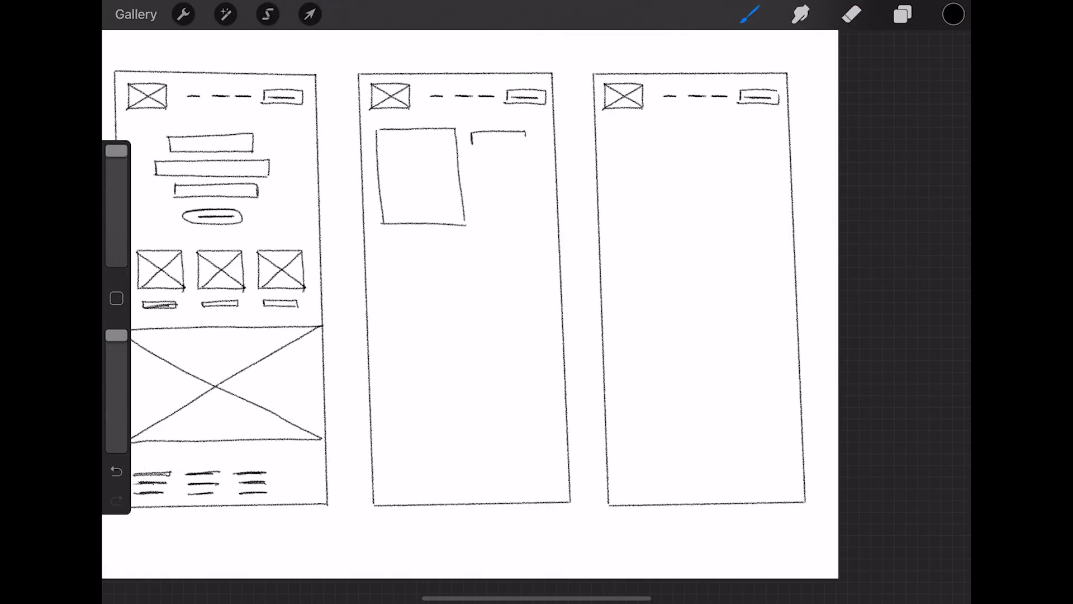
{"action": "left_click_drag", "start_coordinate": [471, 136], "coordinate": [541, 206]}
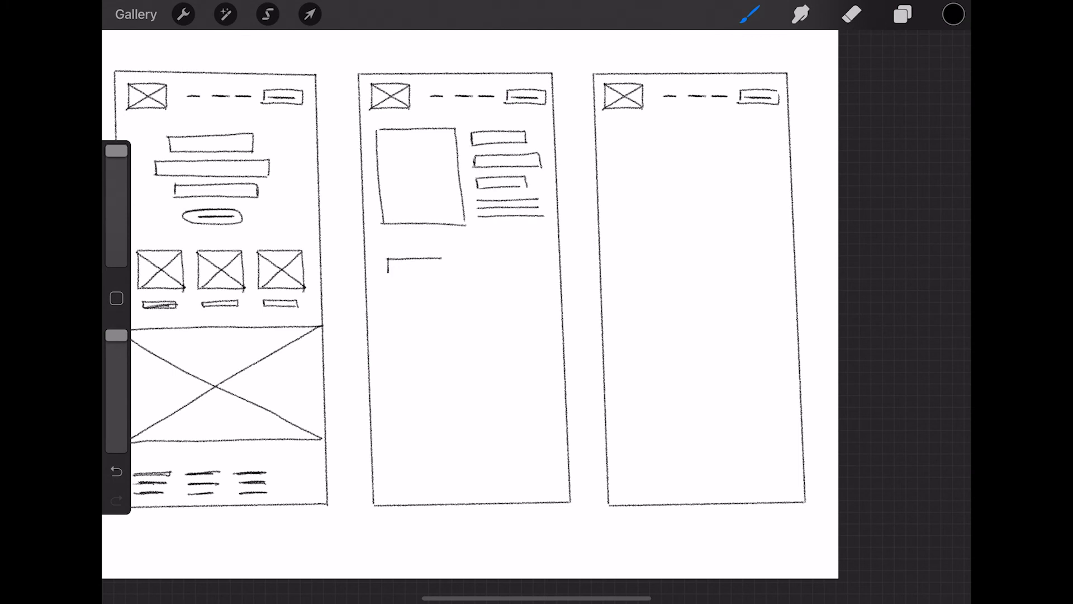
{"action": "left_click_drag", "start_coordinate": [387, 270], "coordinate": [486, 336]}
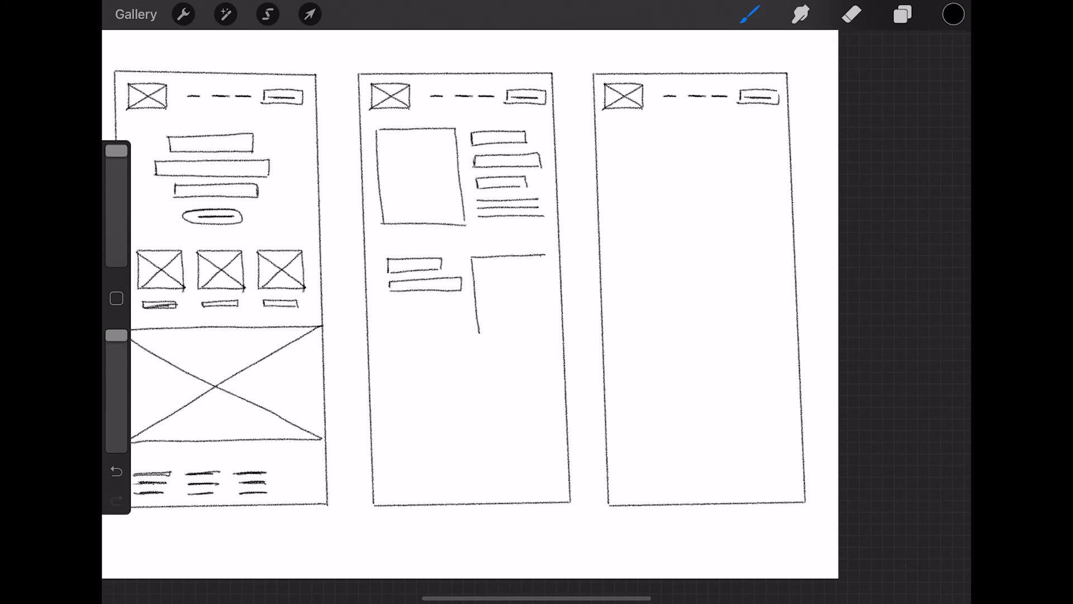
{"action": "left_click_drag", "start_coordinate": [480, 267], "coordinate": [548, 342]}
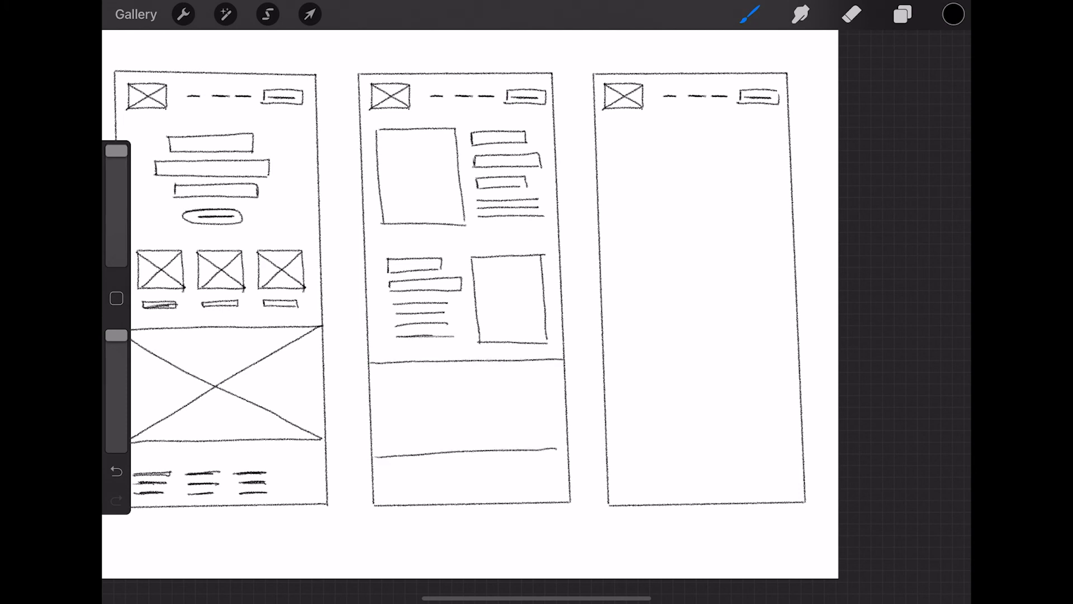
{"action": "left_click_drag", "start_coordinate": [425, 390], "coordinate": [516, 410]}
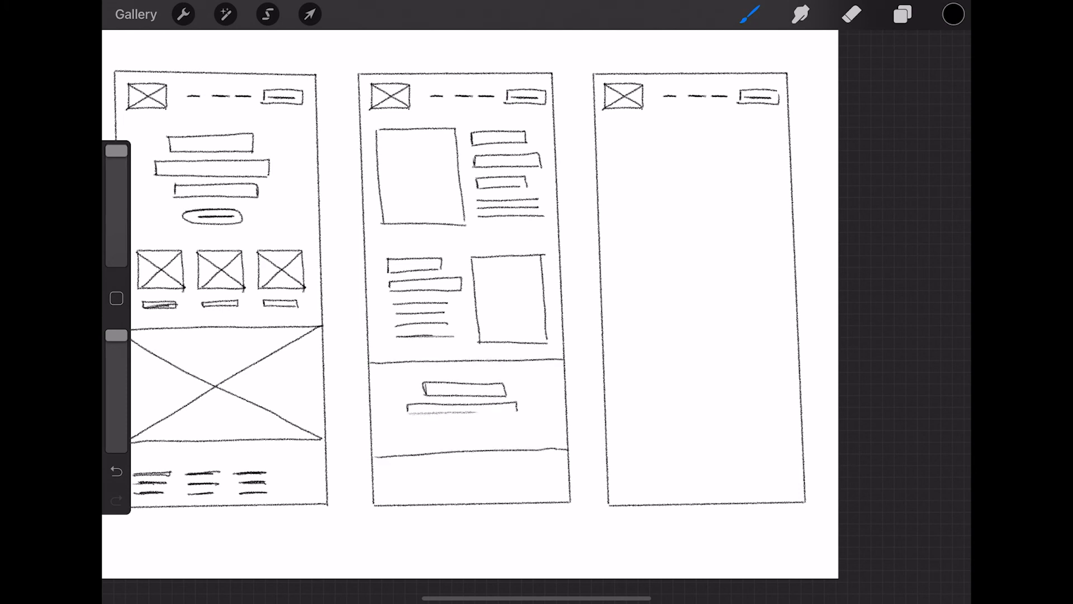
Step: Select the first frame's footer lines and copy them via the Layers list for the middle and third frames
{"action": "left_click", "coordinate": [267, 14]}
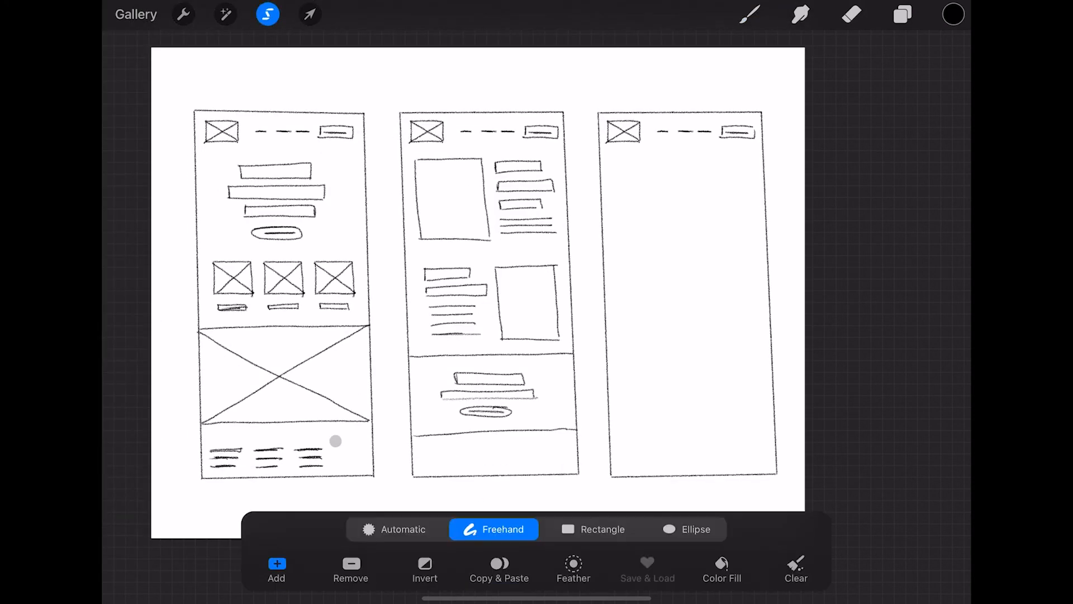
{"action": "left_click", "coordinate": [902, 13]}
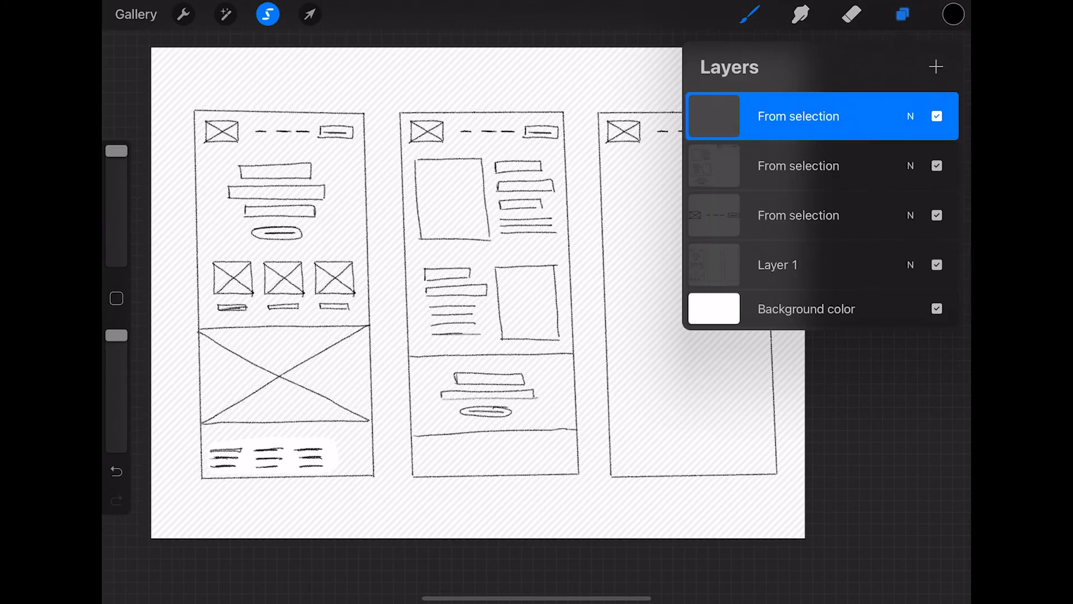
{"action": "left_click", "coordinate": [309, 14]}
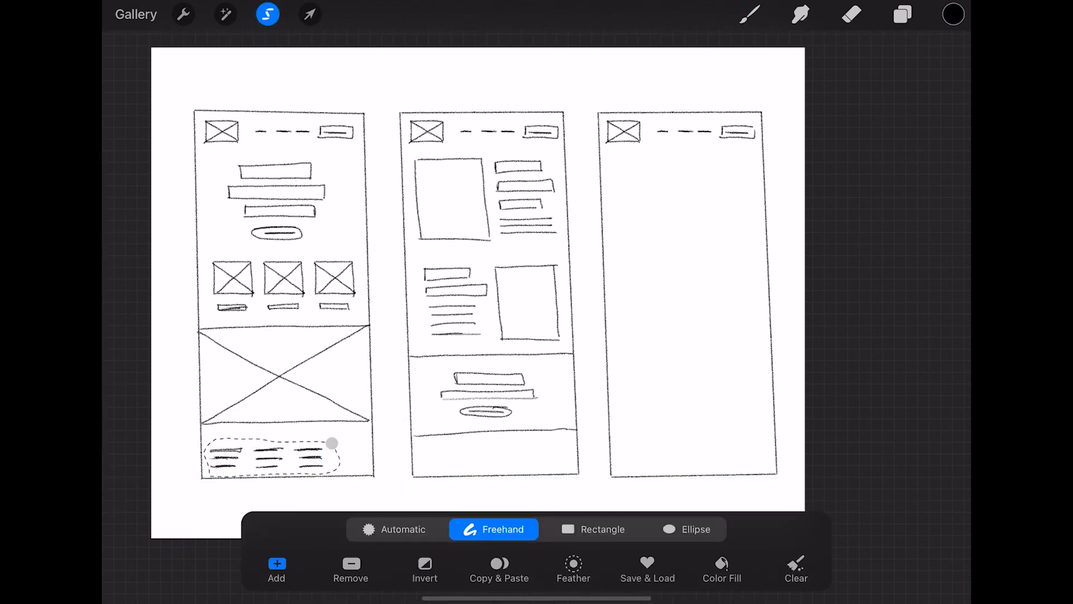
{"action": "left_click", "coordinate": [901, 13]}
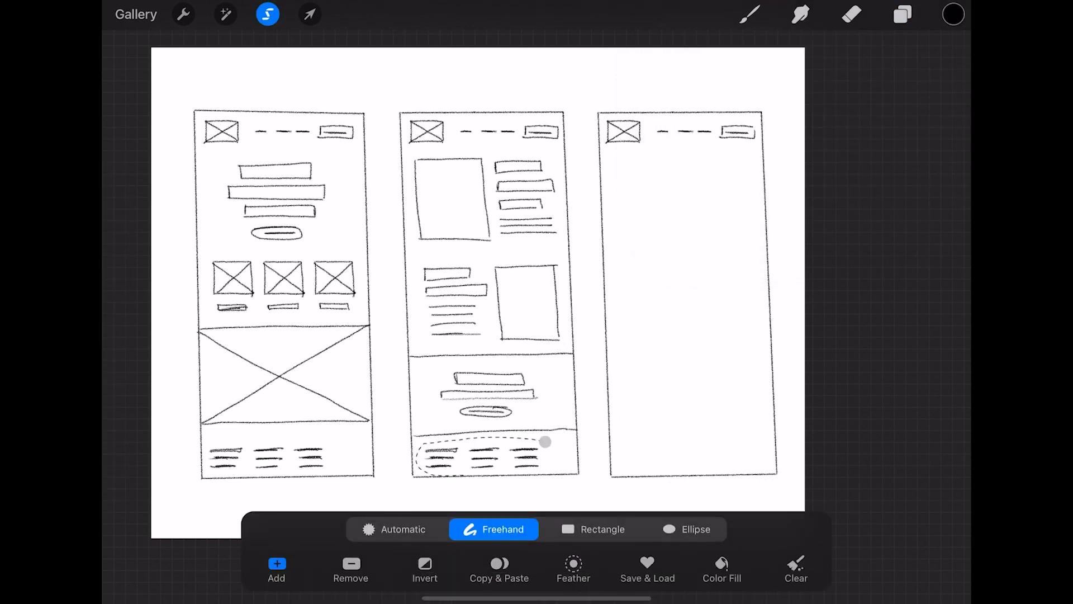
{"action": "left_click", "coordinate": [309, 14]}
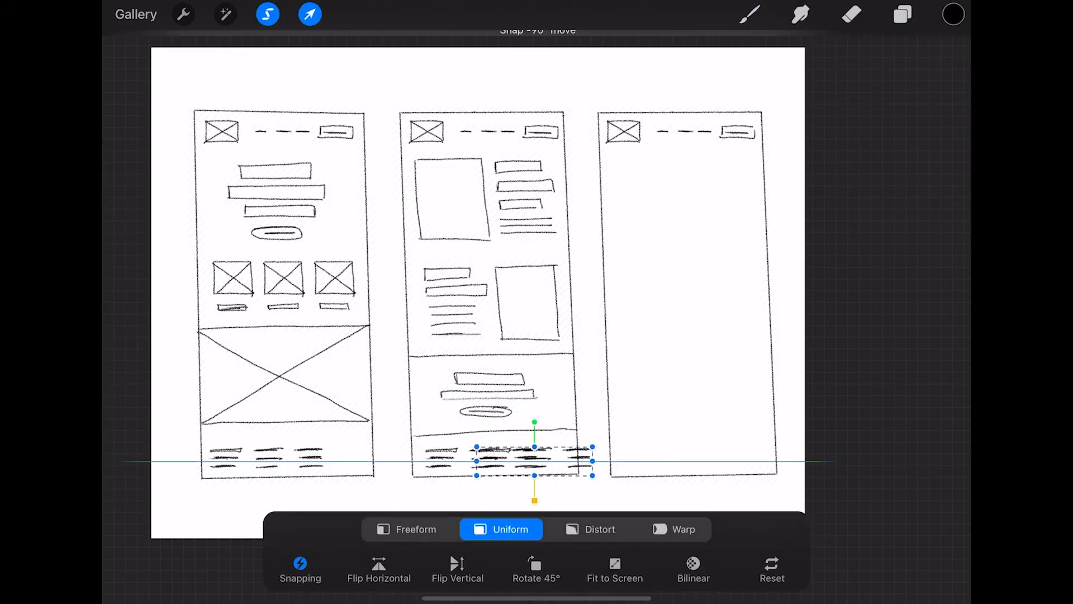
Step: Paste the footer into the third frame, then sketch a second headline bar and a small box below the pill
{"action": "left_click", "coordinate": [902, 13]}
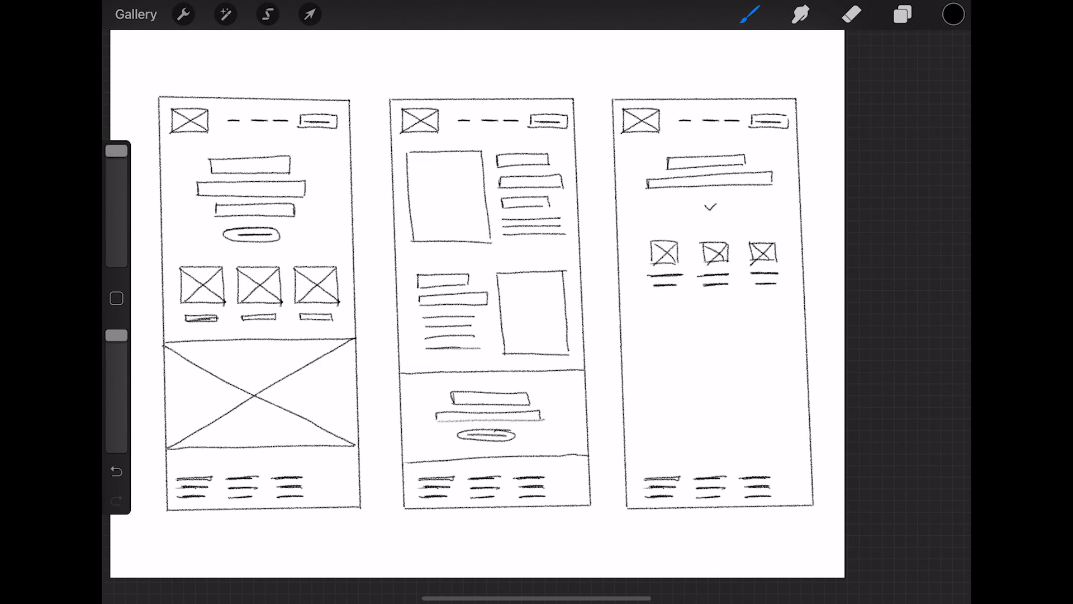
{"action": "left_click_drag", "start_coordinate": [677, 325], "coordinate": [748, 325]}
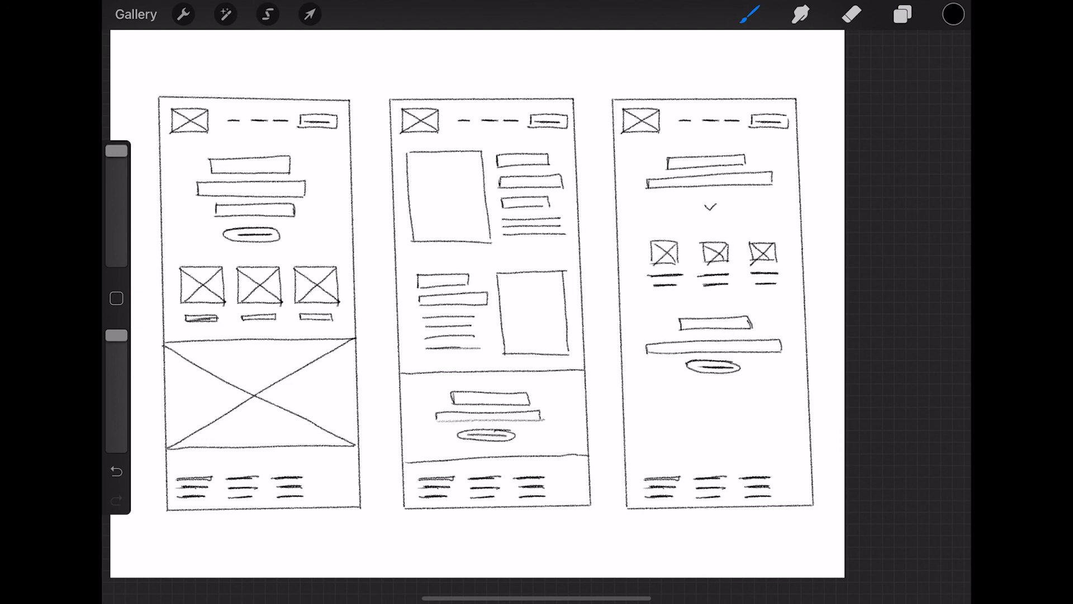
{"action": "left_click_drag", "start_coordinate": [657, 400], "coordinate": [712, 401]}
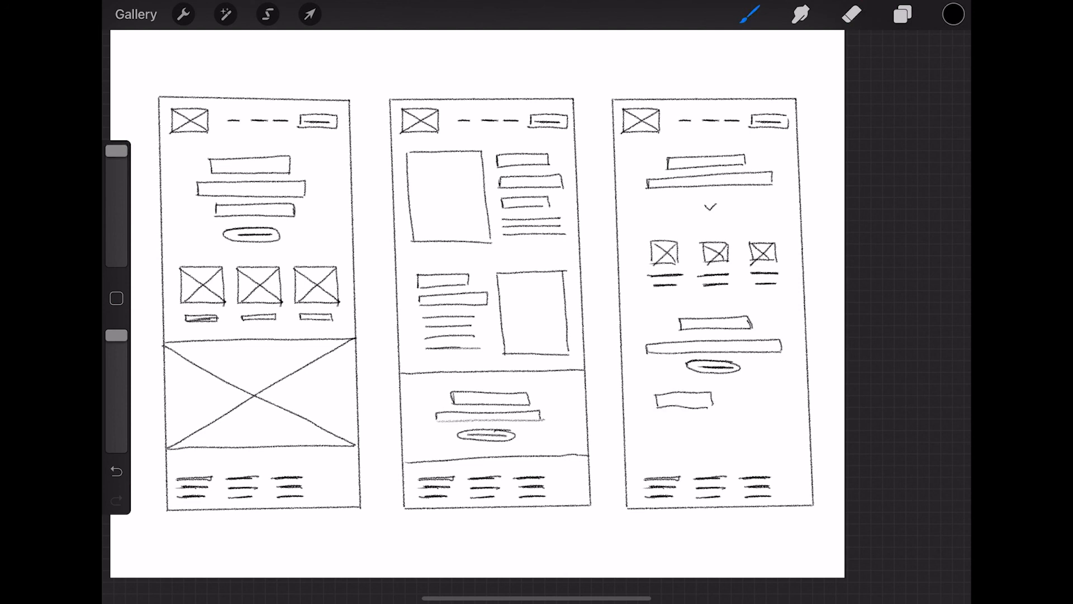